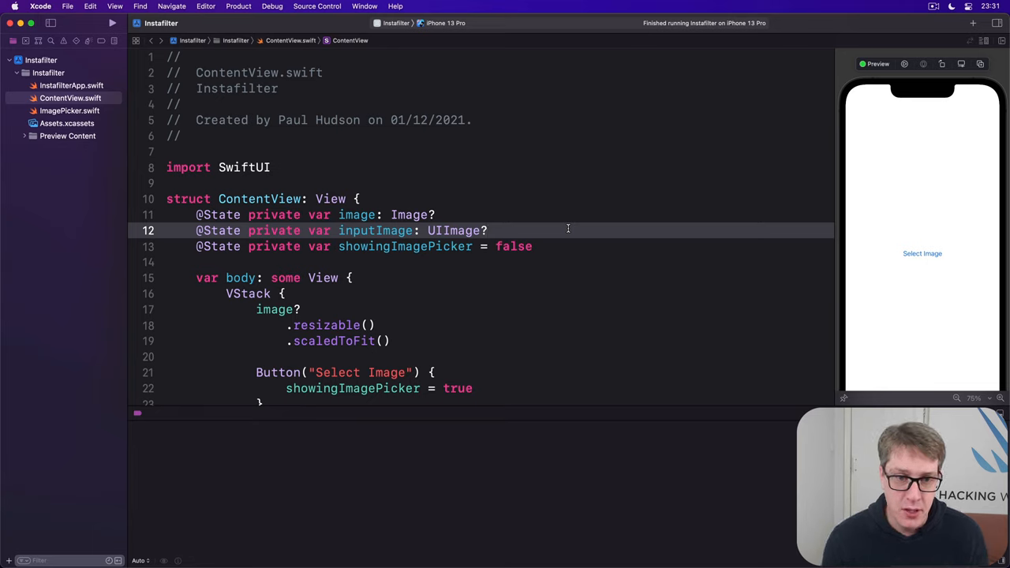
# - Select the Instafilter project in the navigator and choose the Instafilter app target's General settings
pyautogui.tripleClick(339, 230)
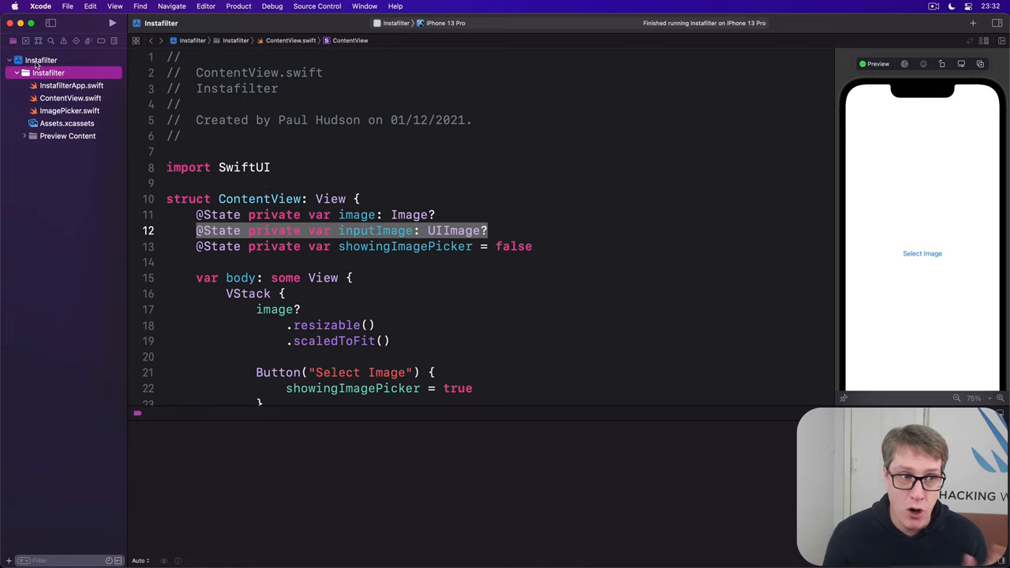
pyautogui.click(41, 60)
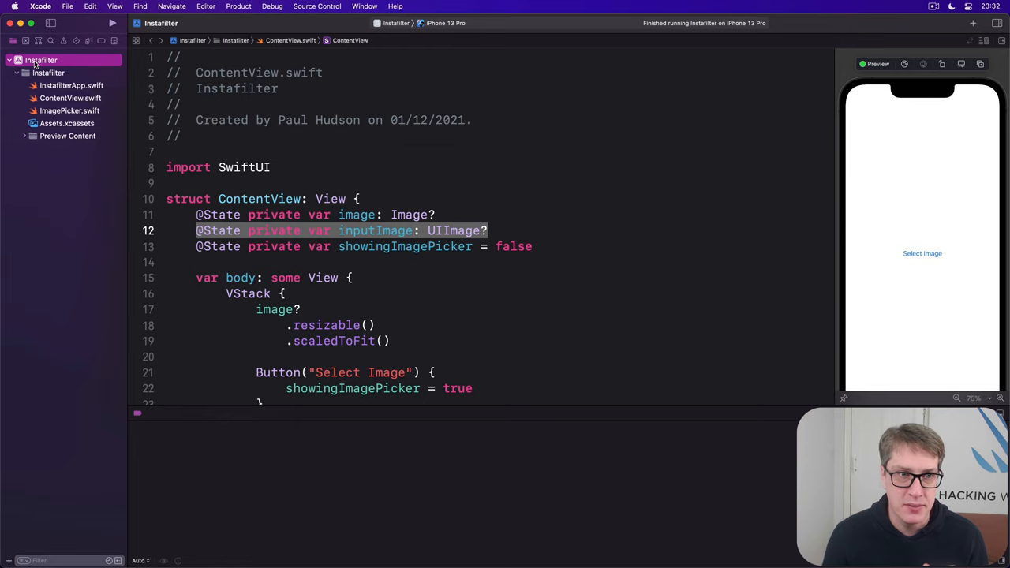
pyautogui.click(41, 60)
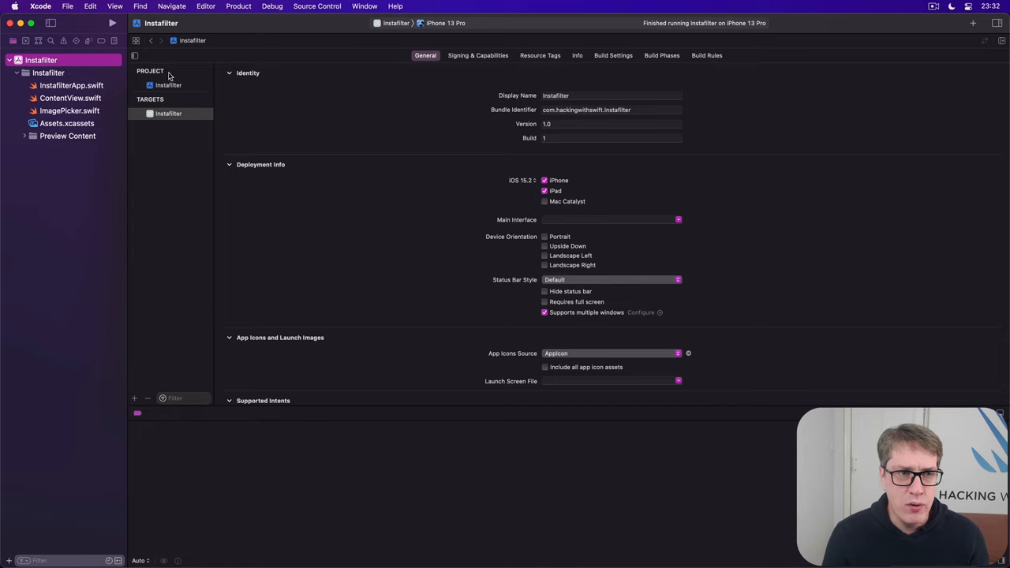
pyautogui.moveTo(148, 100)
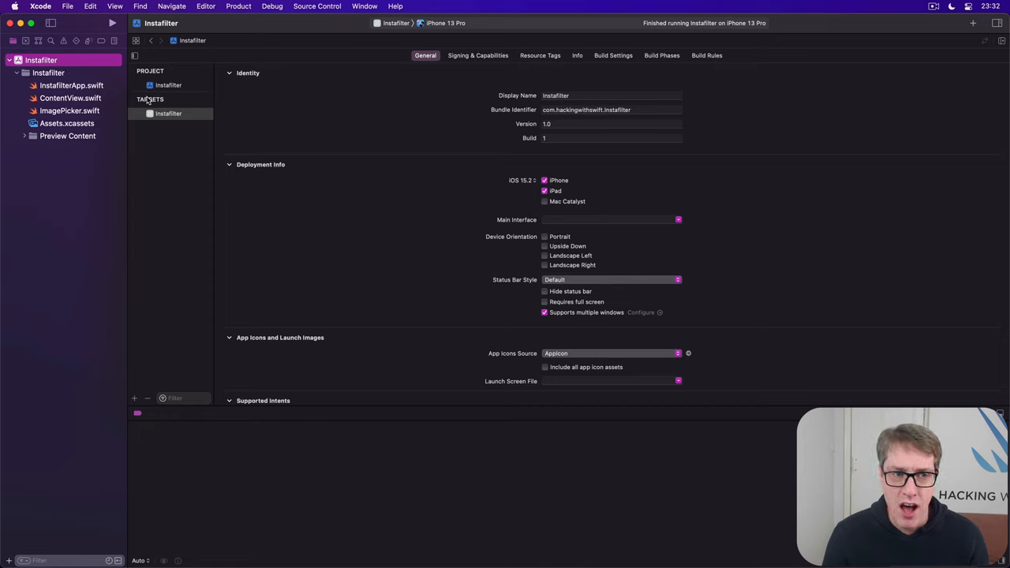
pyautogui.moveTo(172, 115)
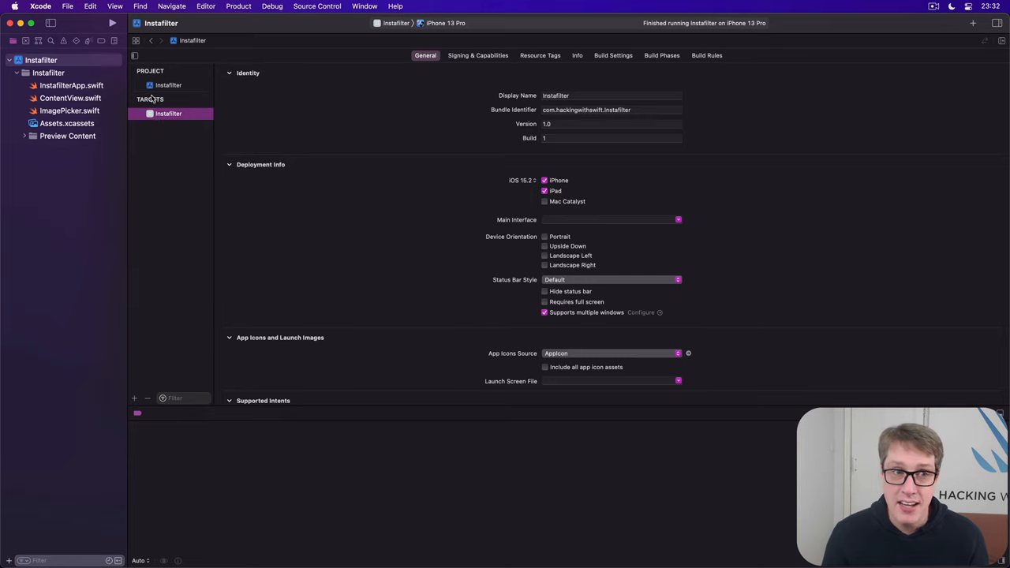
pyautogui.click(135, 56)
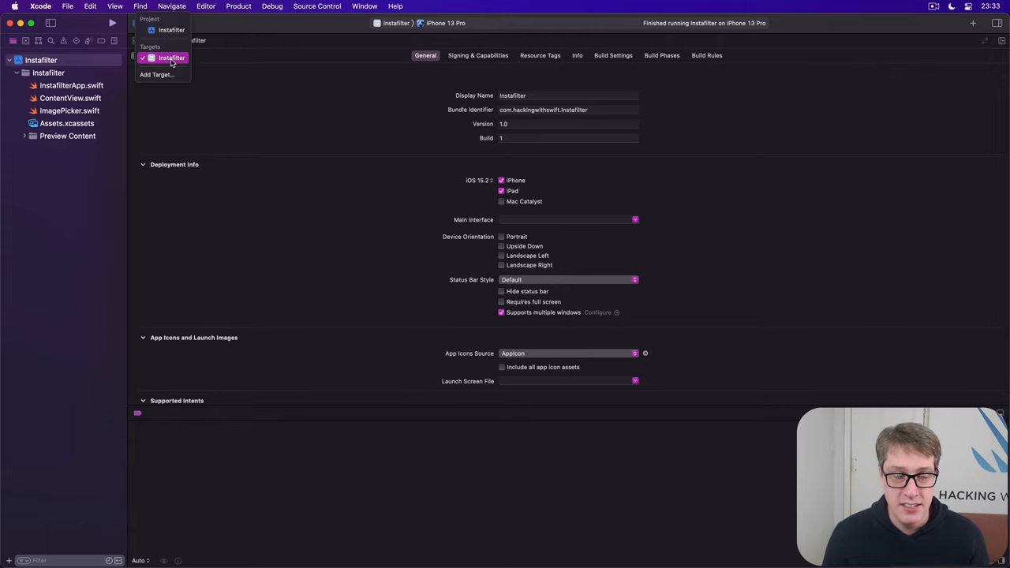
pyautogui.click(171, 57)
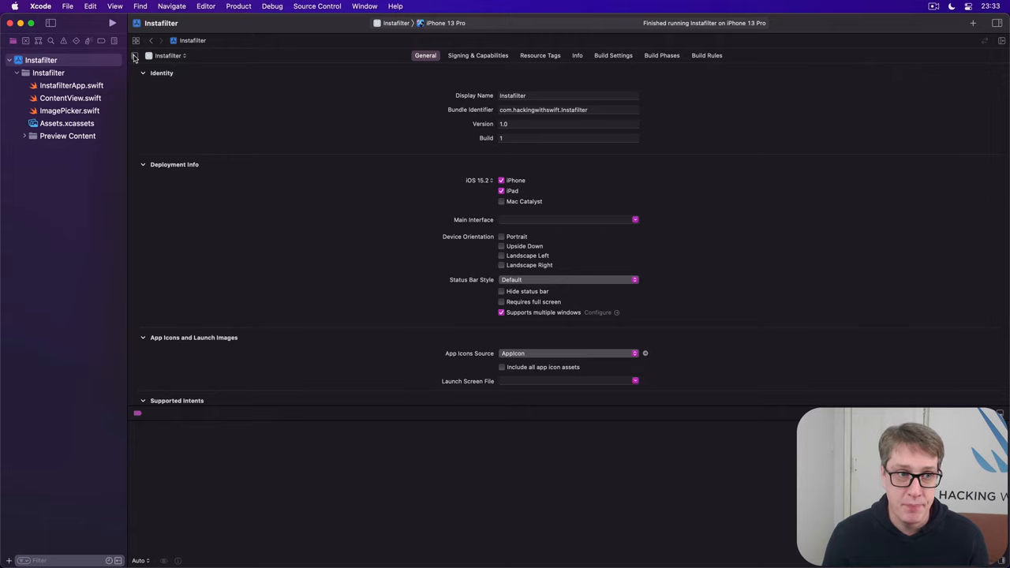
pyautogui.click(135, 55)
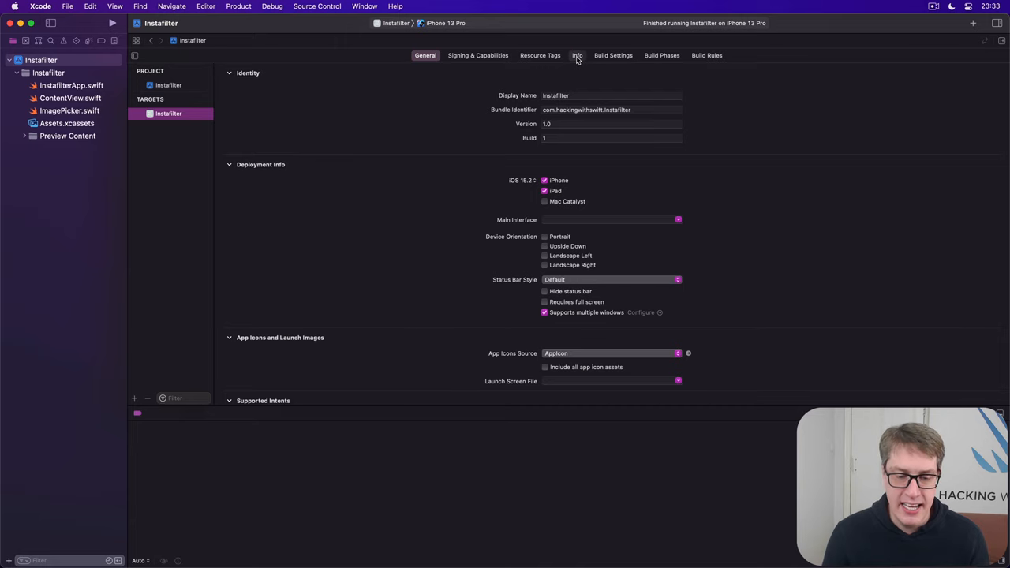
# - Switch the Instafilter target editor to its Info settings listing custom iOS target properties
pyautogui.click(577, 55)
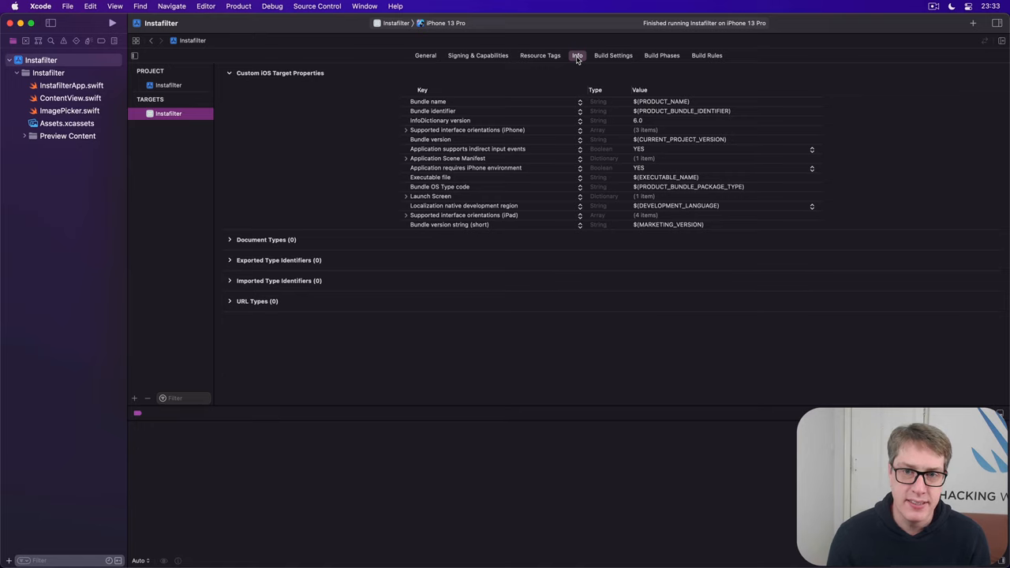
pyautogui.moveTo(468, 130)
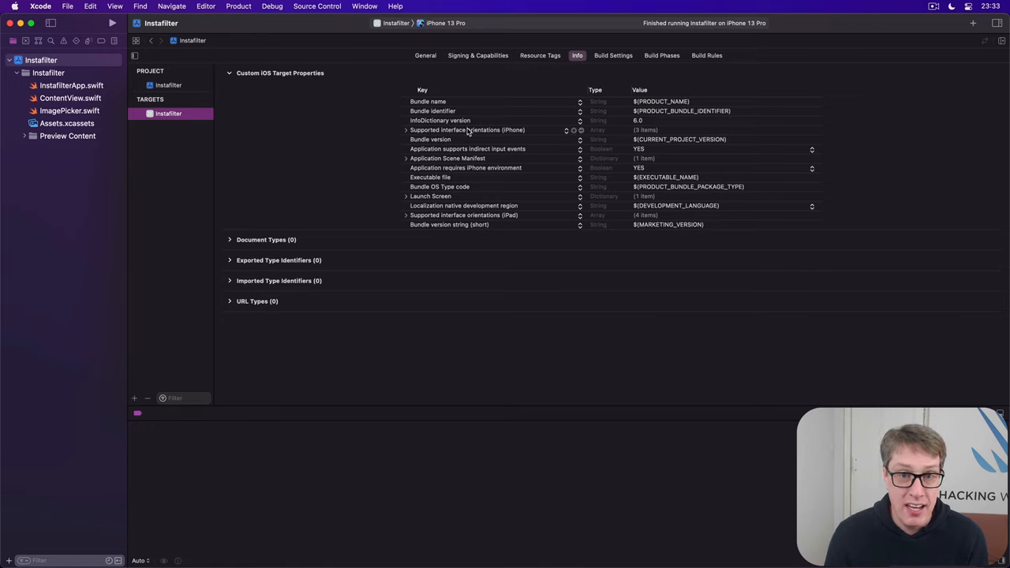
pyautogui.moveTo(499, 216)
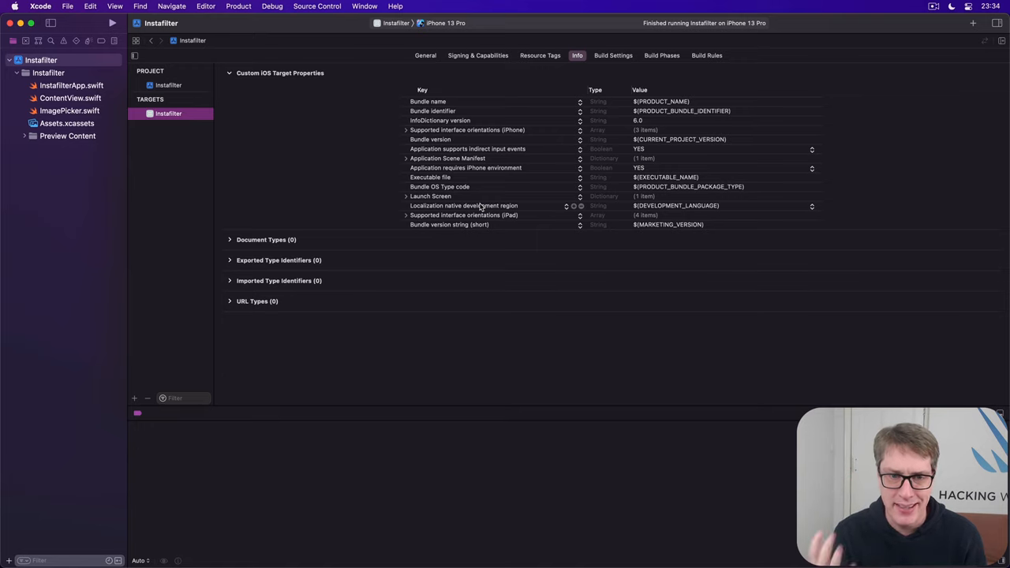
pyautogui.moveTo(485, 178)
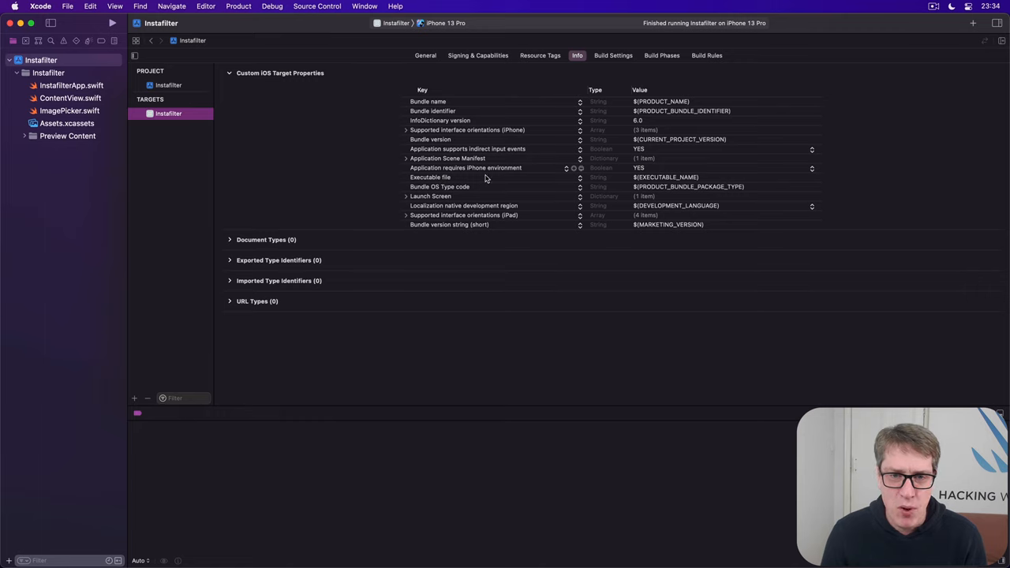
pyautogui.moveTo(442, 178)
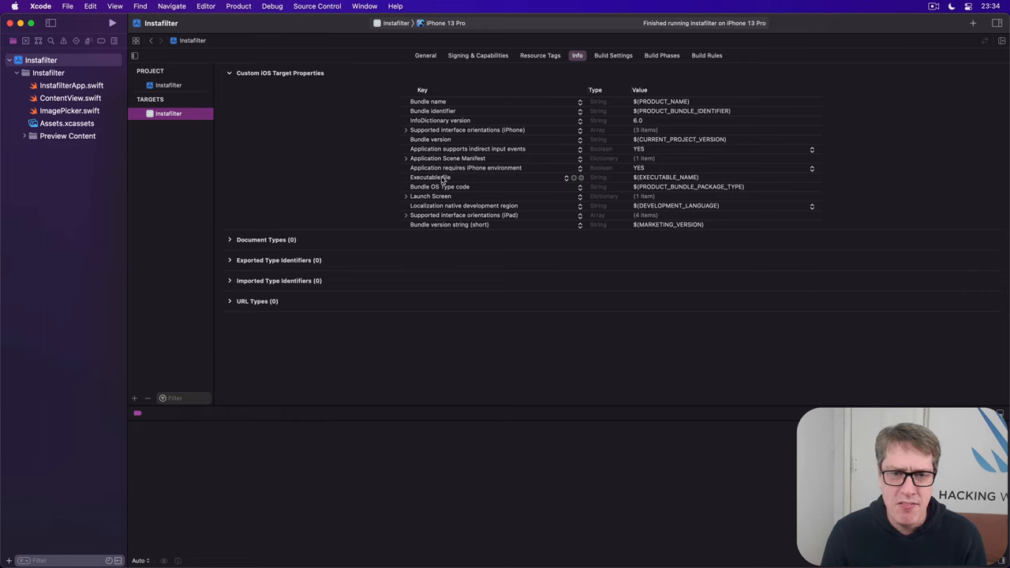
# - Add a new Info row with the key Privacy - Photo Library Additions Usage Description
pyautogui.rightClick(430, 177)
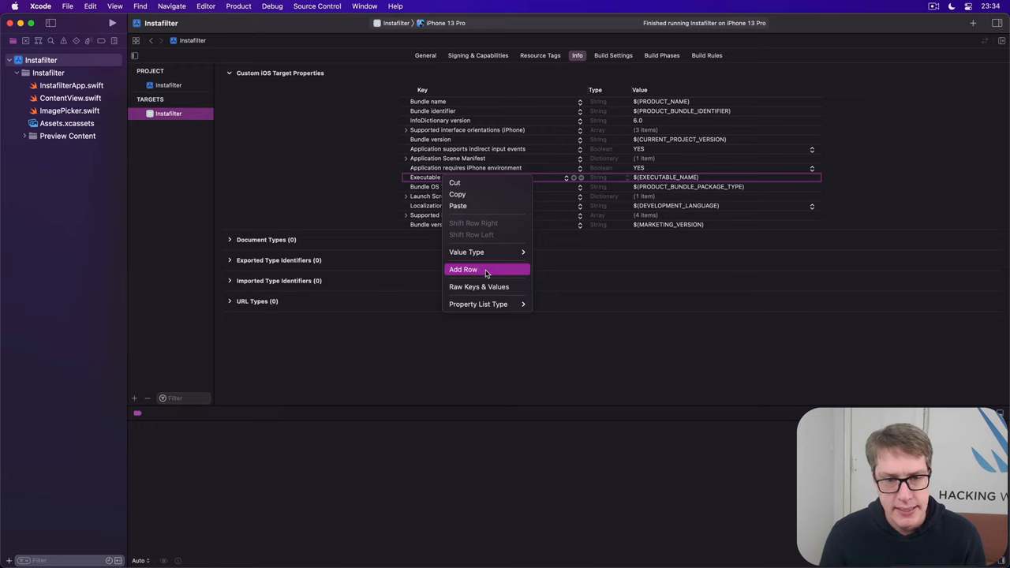
pyautogui.click(463, 269)
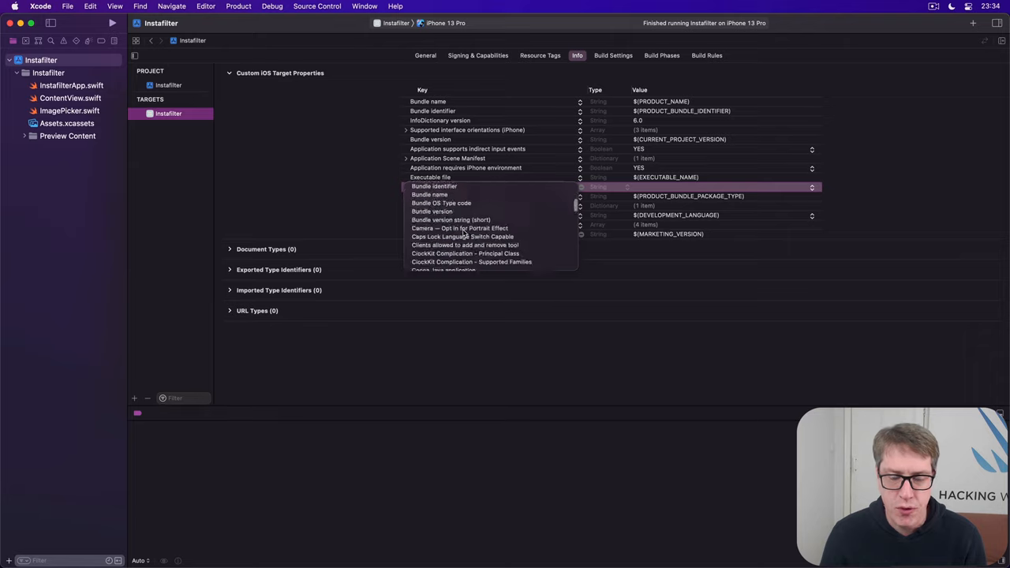
pyautogui.scroll(-3)
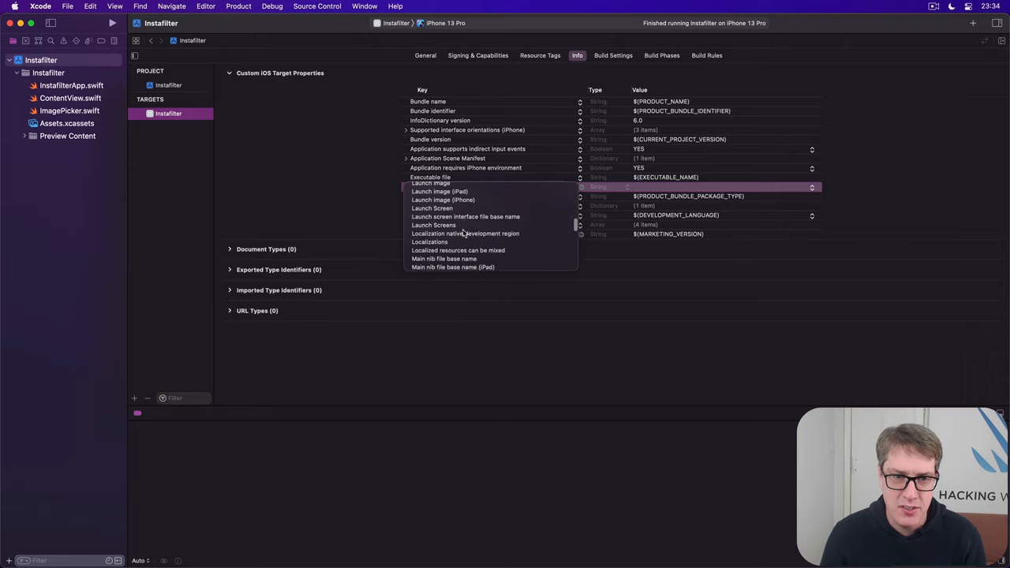
pyautogui.scroll(-3)
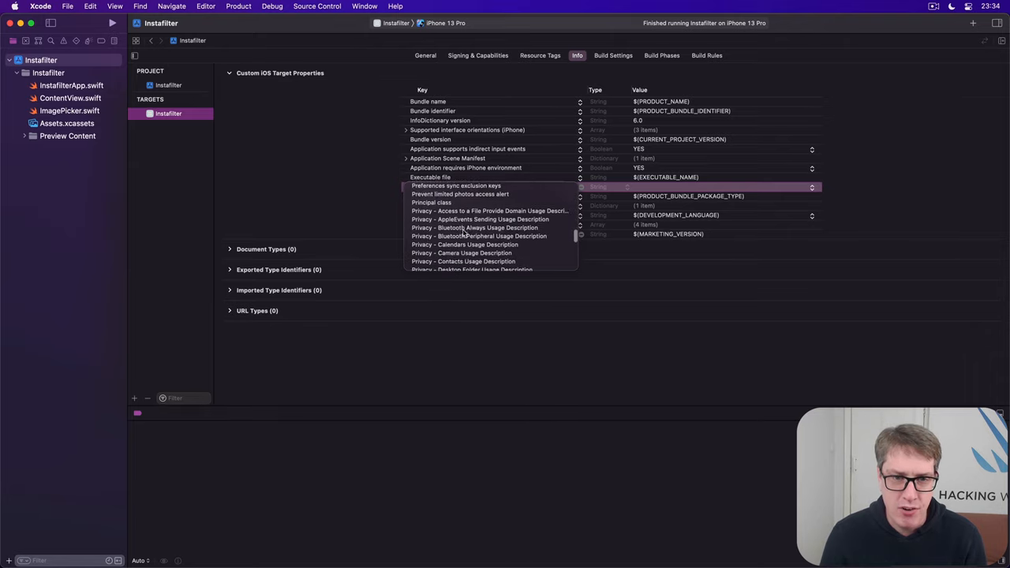
pyautogui.scroll(-3)
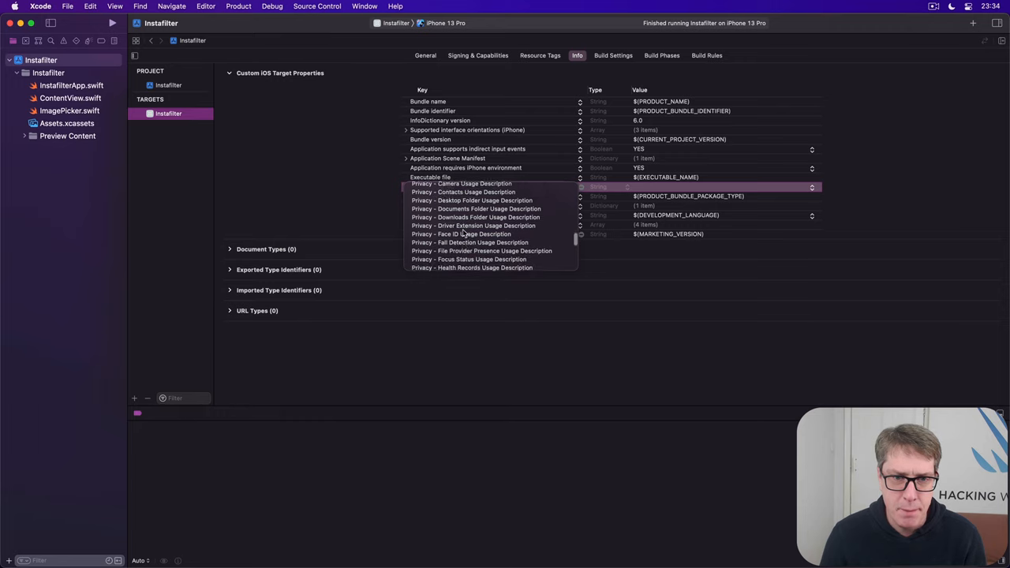
pyautogui.scroll(-3)
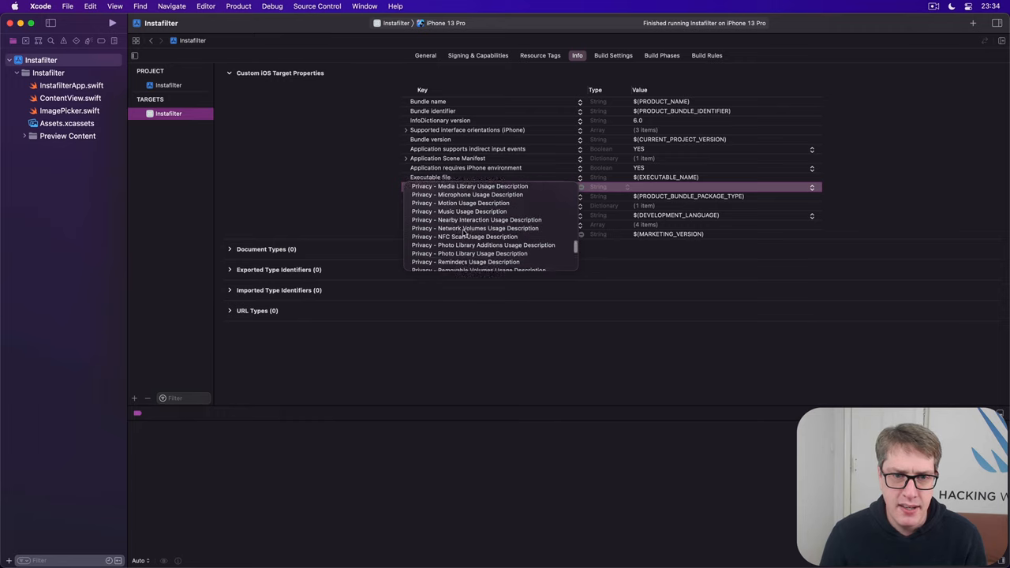
pyautogui.scroll(-3)
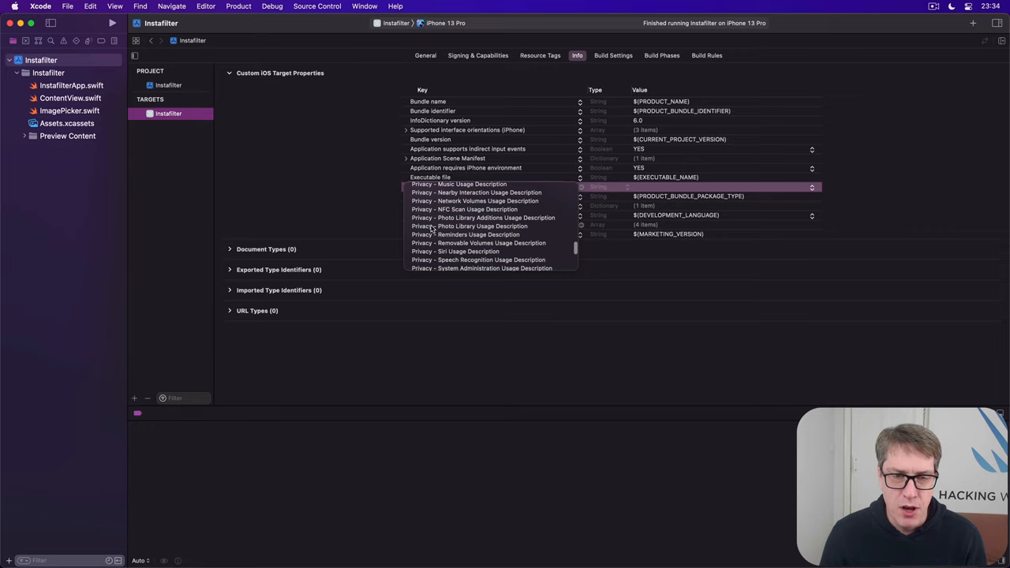
pyautogui.moveTo(544, 218)
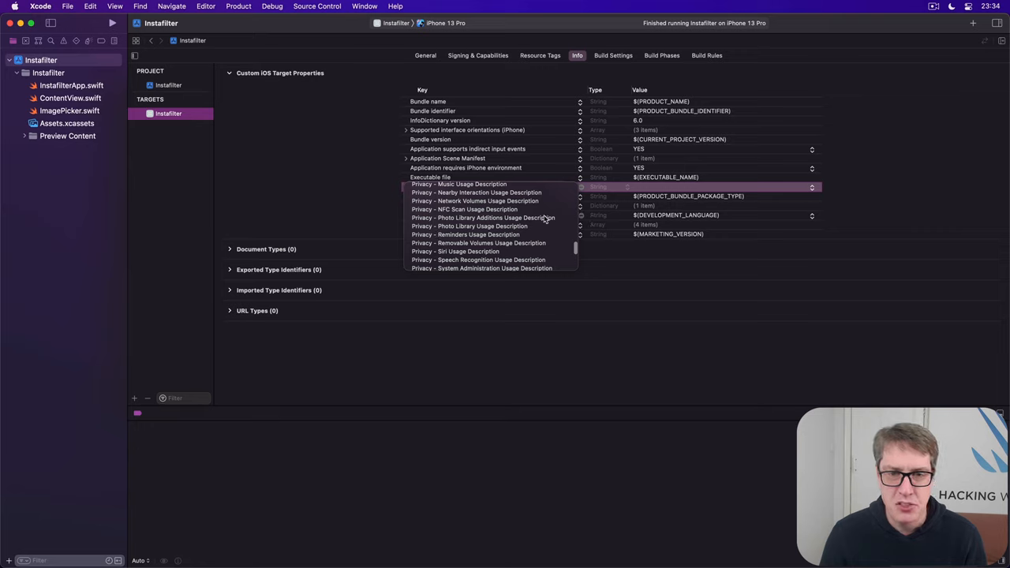
pyautogui.click(482, 218)
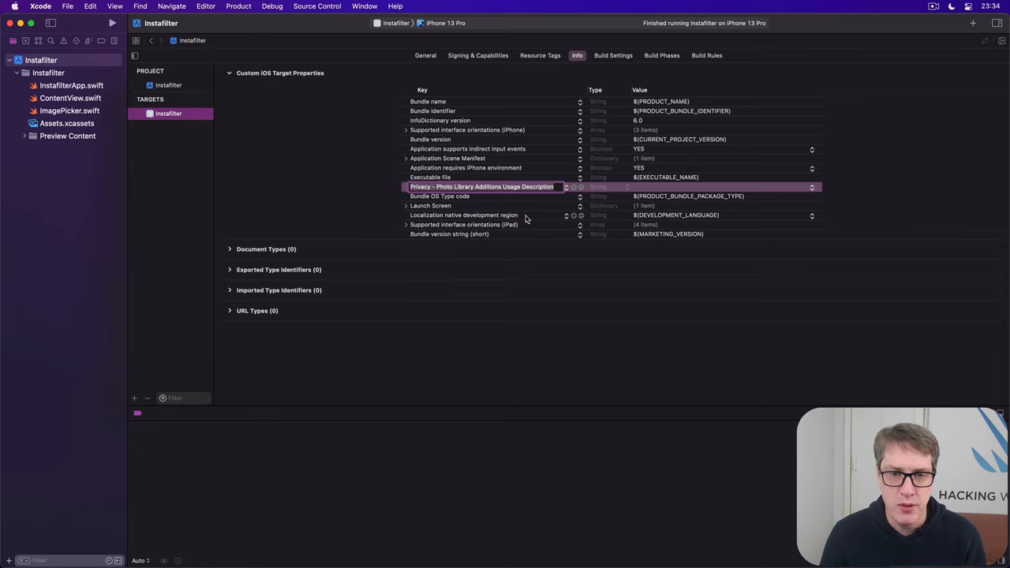
pyautogui.moveTo(542, 211)
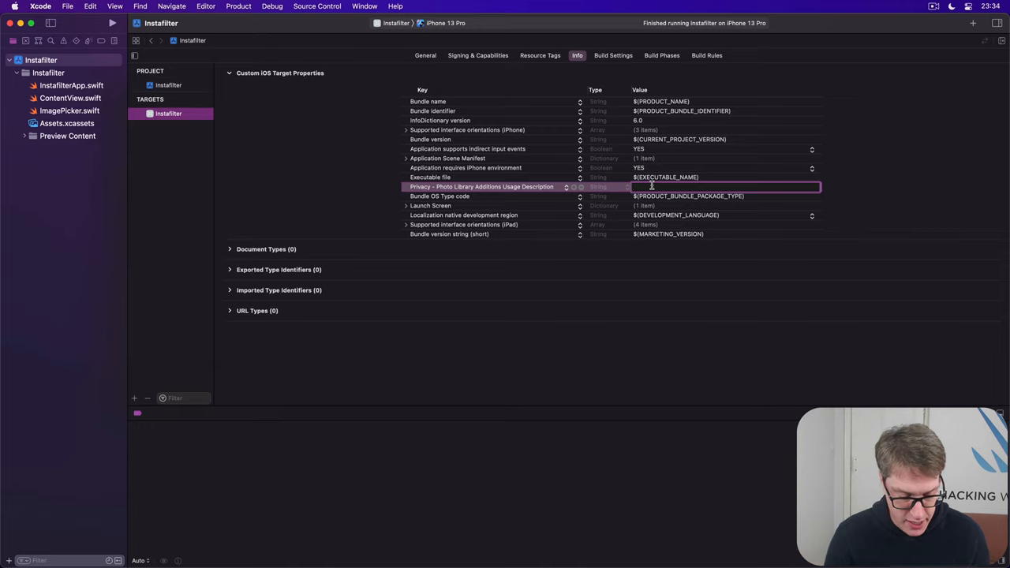
# - Set that key's value to 'We want to save your filtered photo.'
pyautogui.write('We want to save')
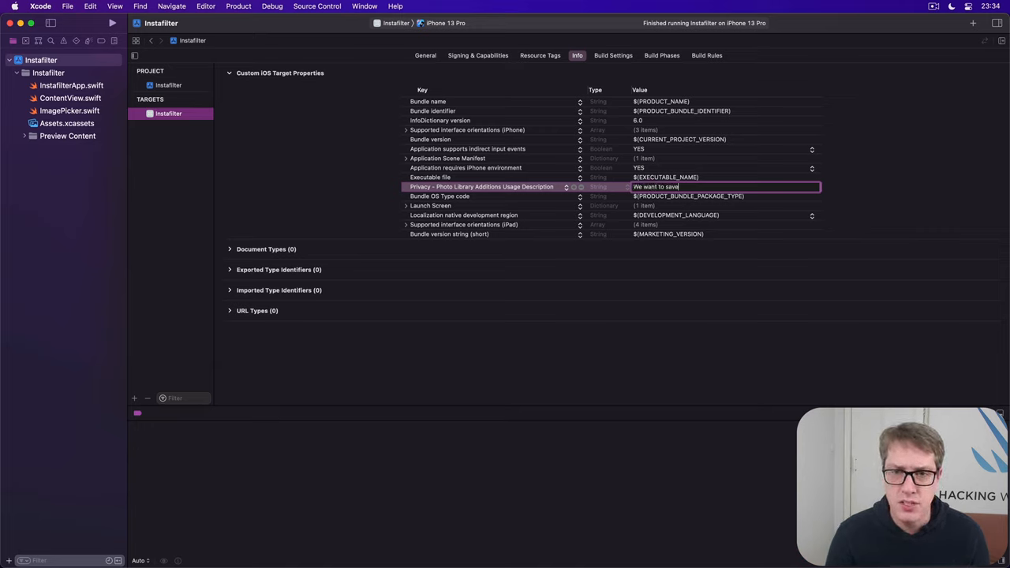
pyautogui.write('your filter p')
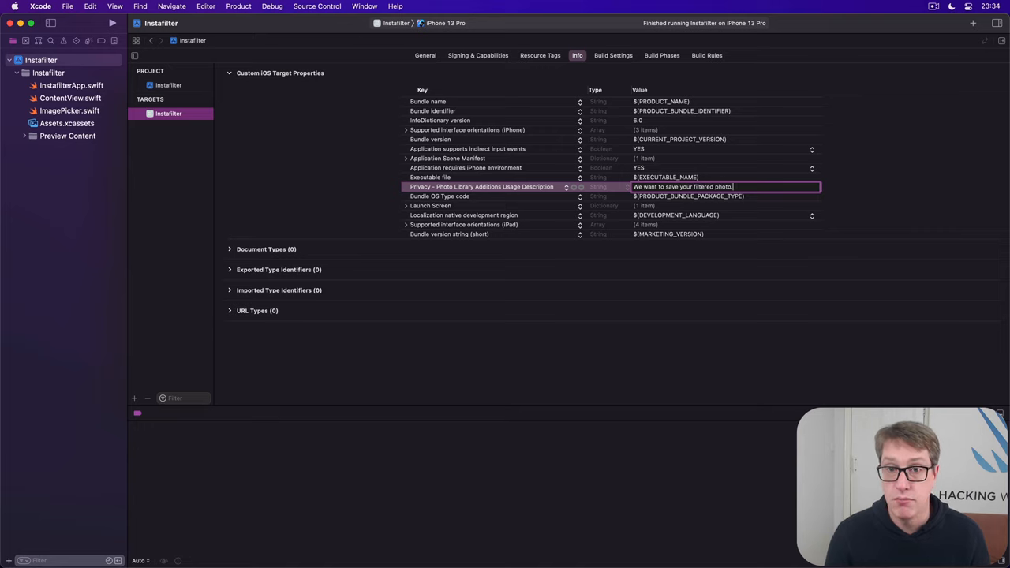
pyautogui.click(440, 196)
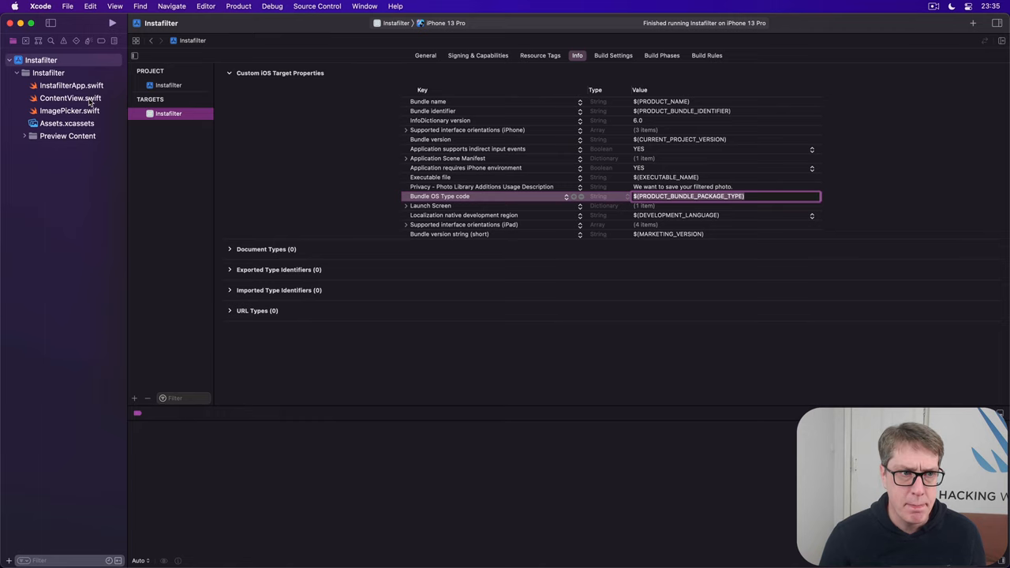
# - In ContentView's loadImage, add UIImageWriteToSavedPhotosAlbum(inputImage, nil, nil, nil) and build
pyautogui.click(70, 98)
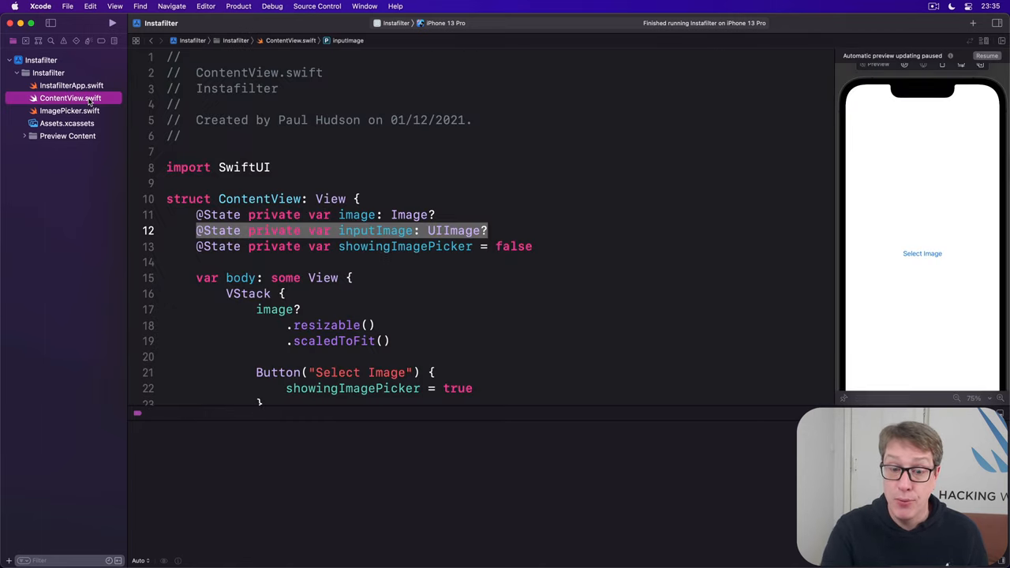
pyautogui.scroll(-3)
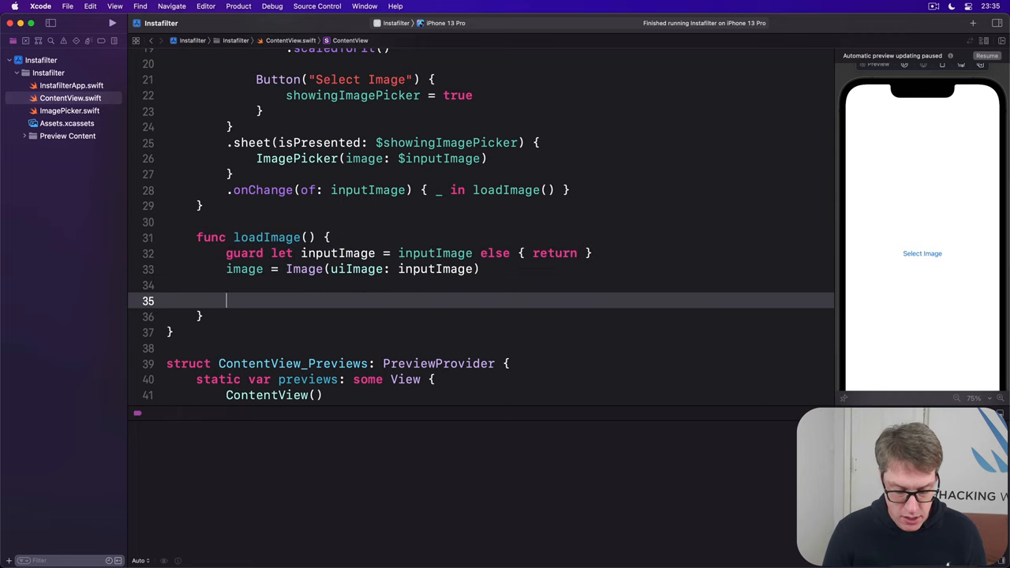
pyautogui.write('UIImageW')
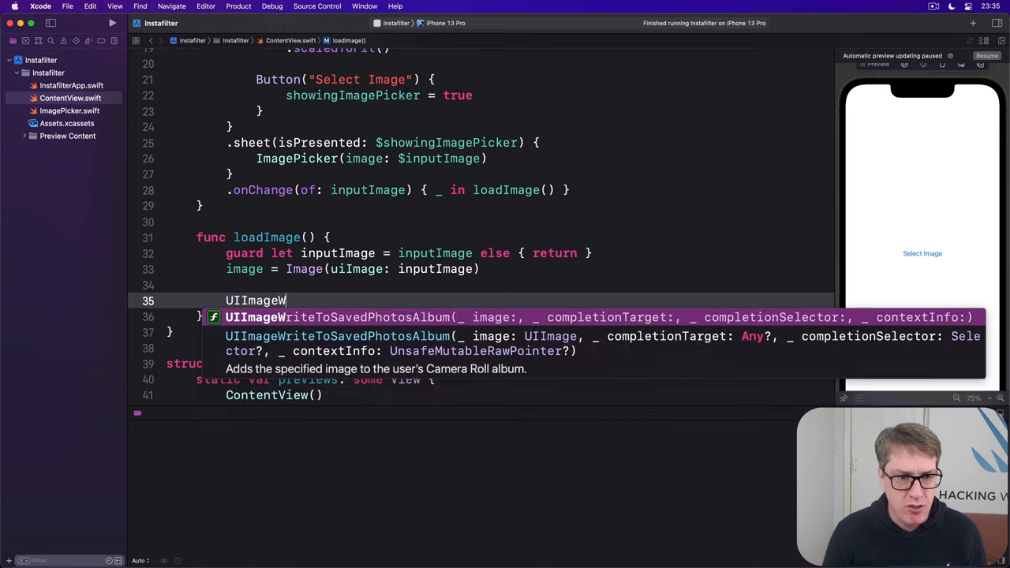
pyautogui.write('r')
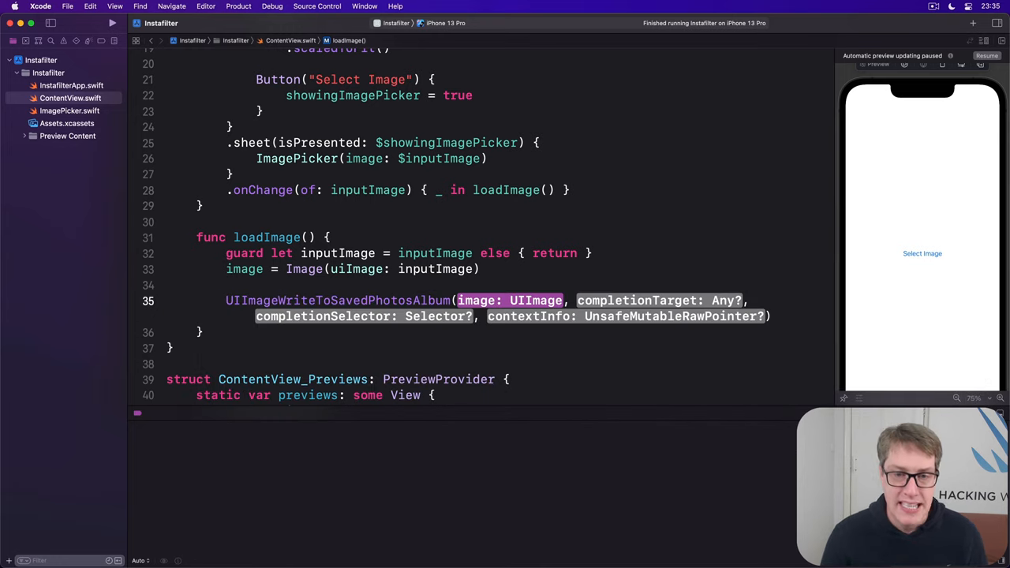
pyautogui.write('input')
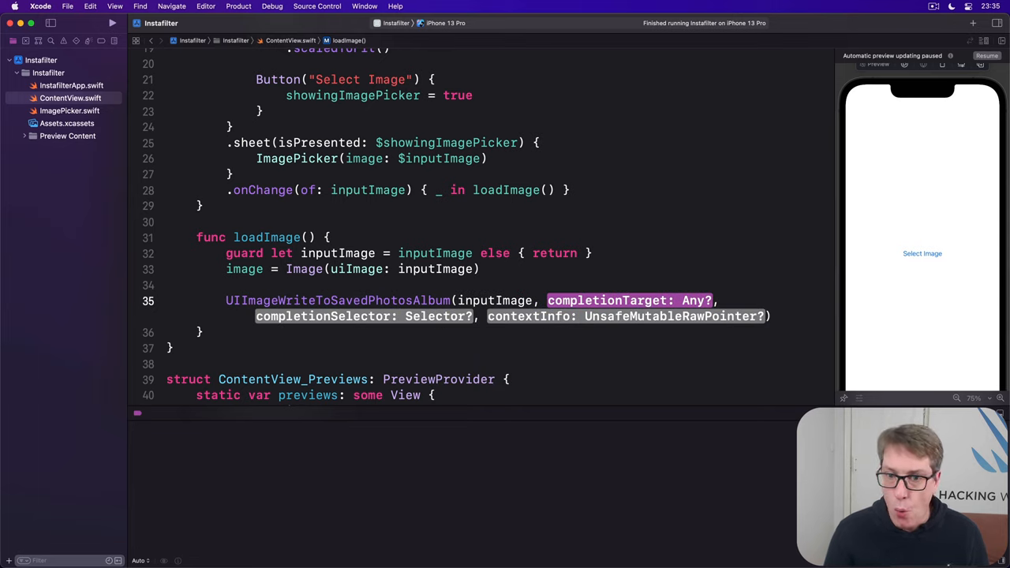
pyautogui.write('nil, nil, nil)')
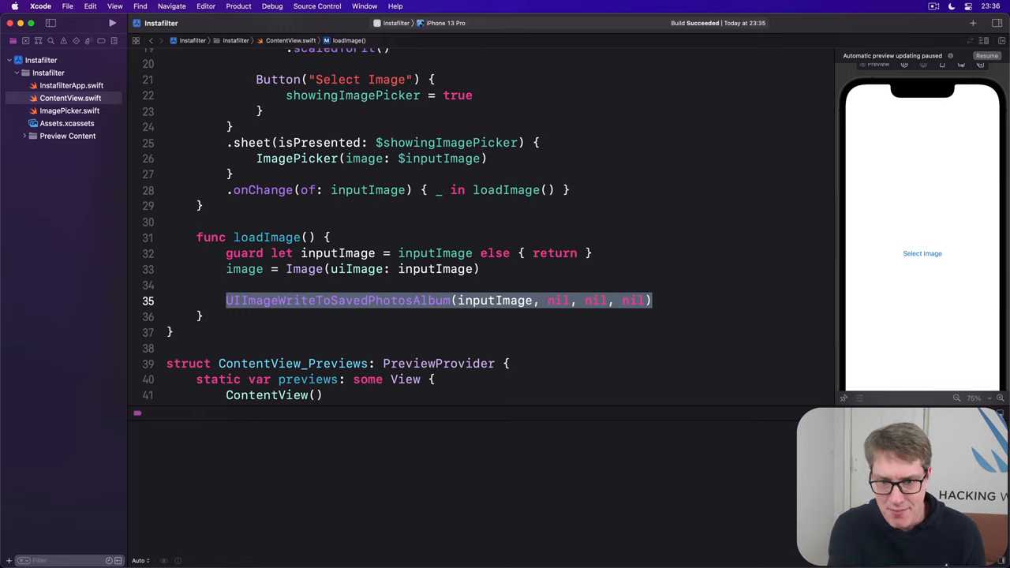
pyautogui.click(648, 300)
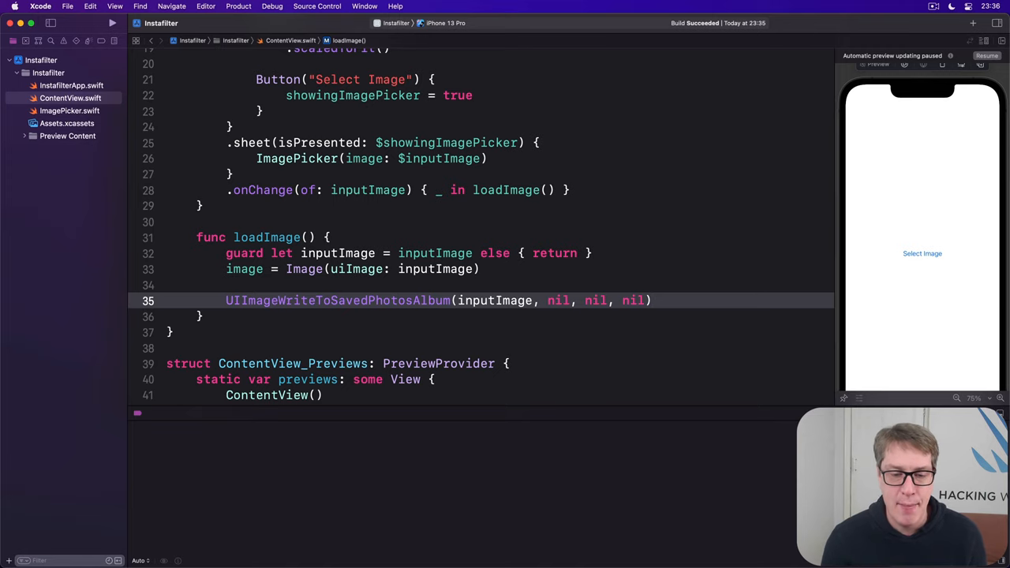
pyautogui.moveTo(547, 299); pyautogui.dragTo(651, 300)
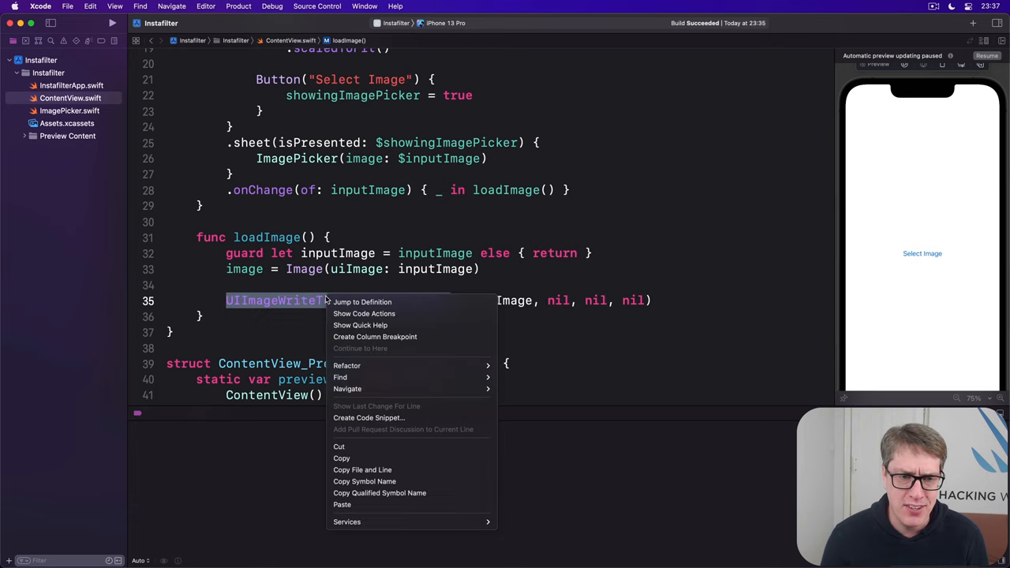
pyautogui.click(362, 301)
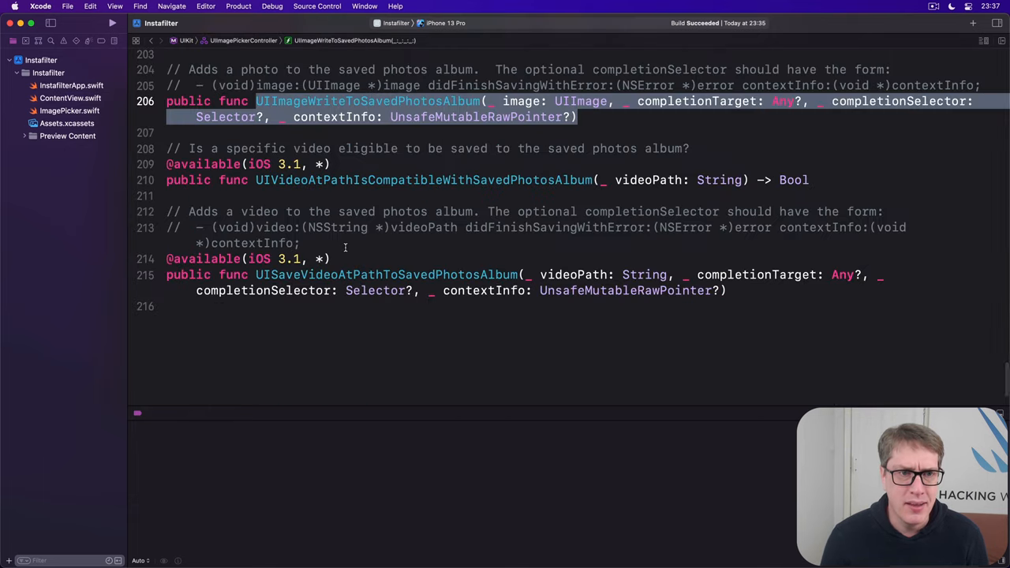
pyautogui.scroll(3)
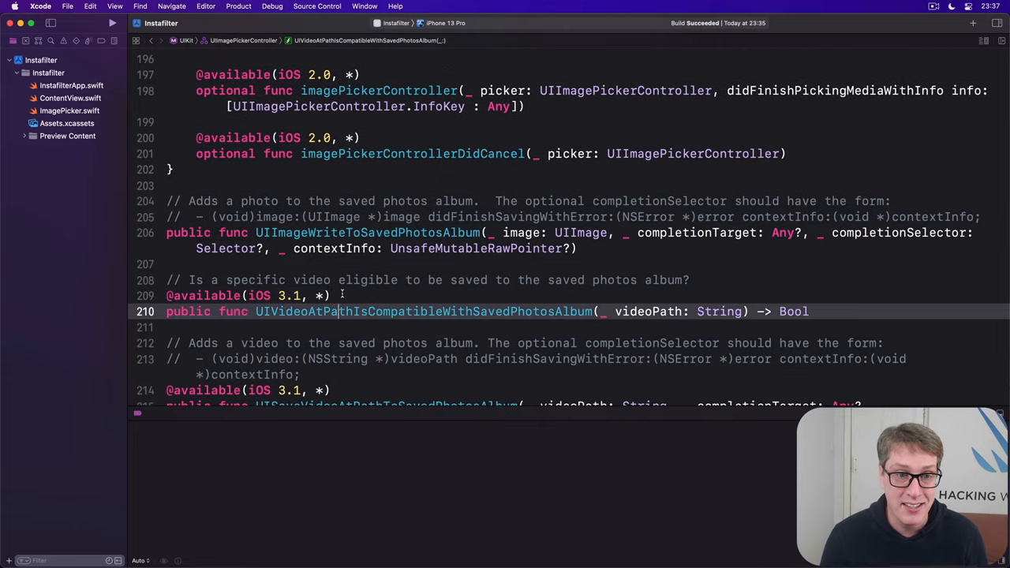
pyautogui.click(600, 248)
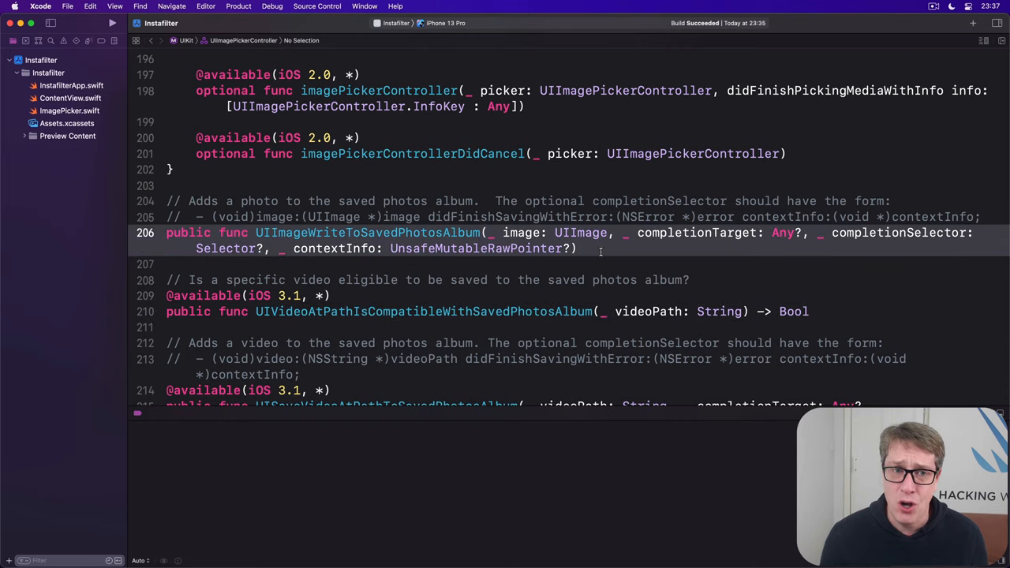
pyautogui.click(70, 98)
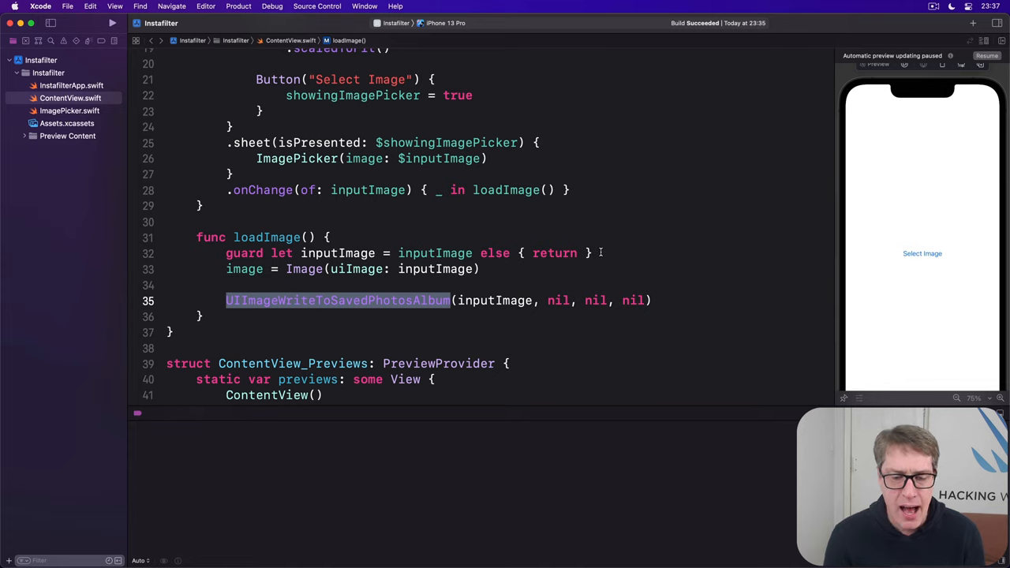
pyautogui.doubleClick(558, 300)
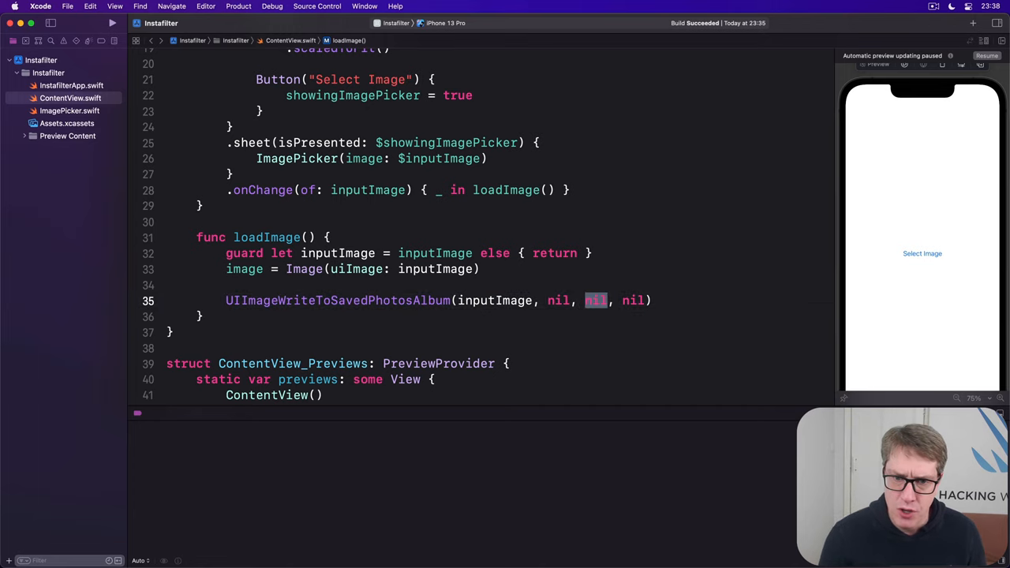
pyautogui.click(558, 300)
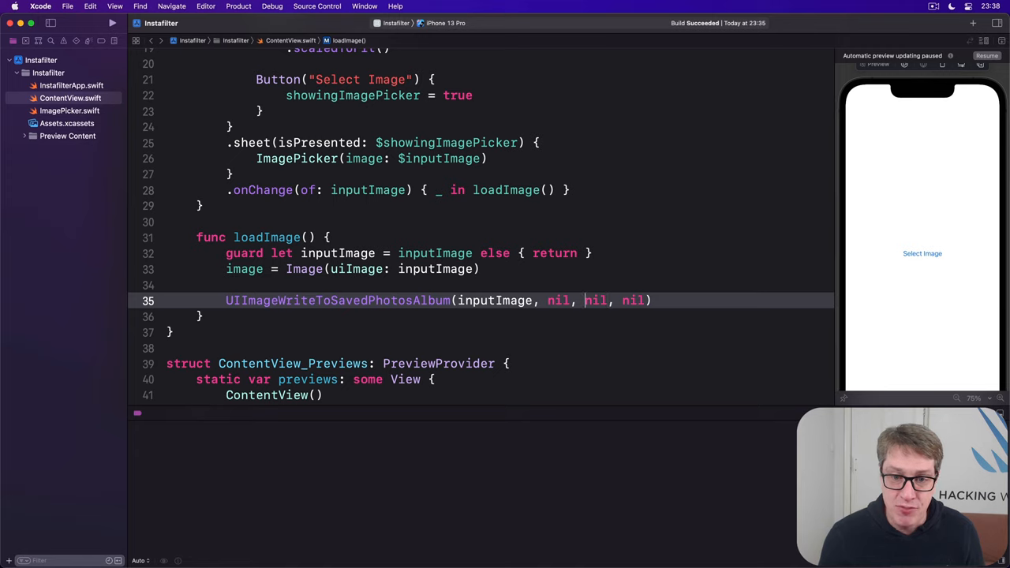
pyautogui.doubleClick(558, 300)
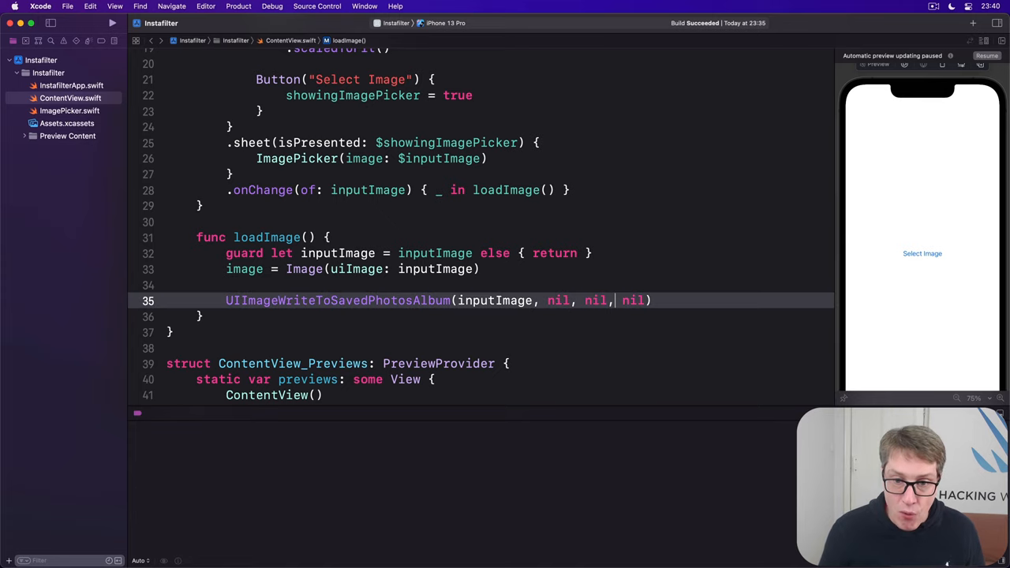
pyautogui.doubleClick(632, 300)
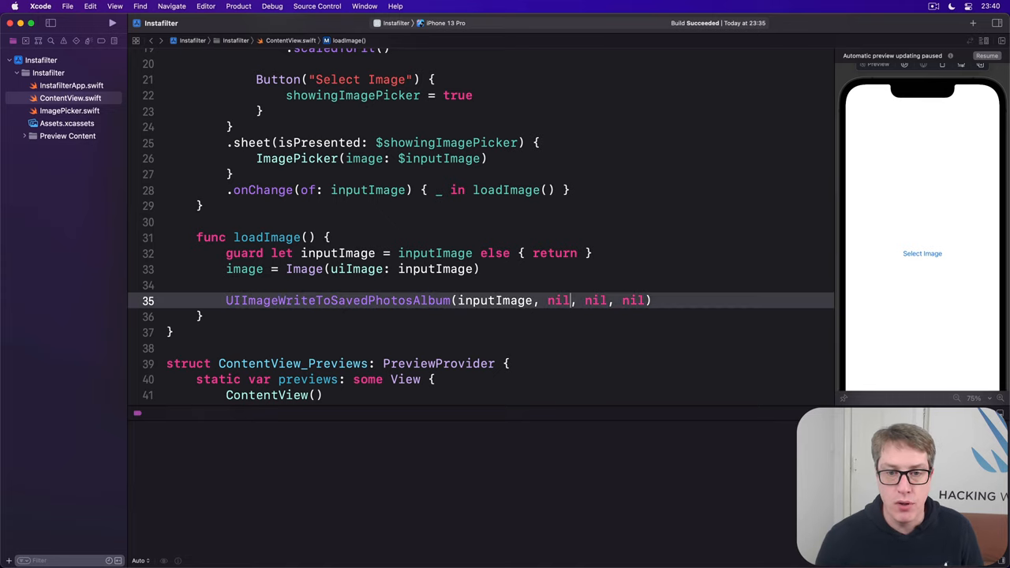
pyautogui.doubleClick(558, 301)
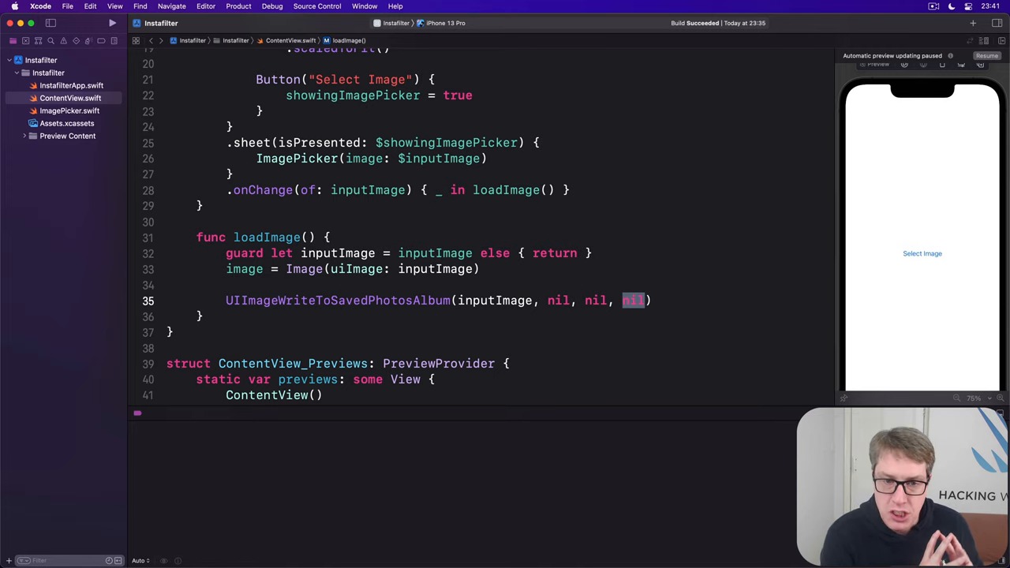
# - Start and then delete an unfinished UIImageWrite placeholder call in ContentView
pyautogui.write('UII')
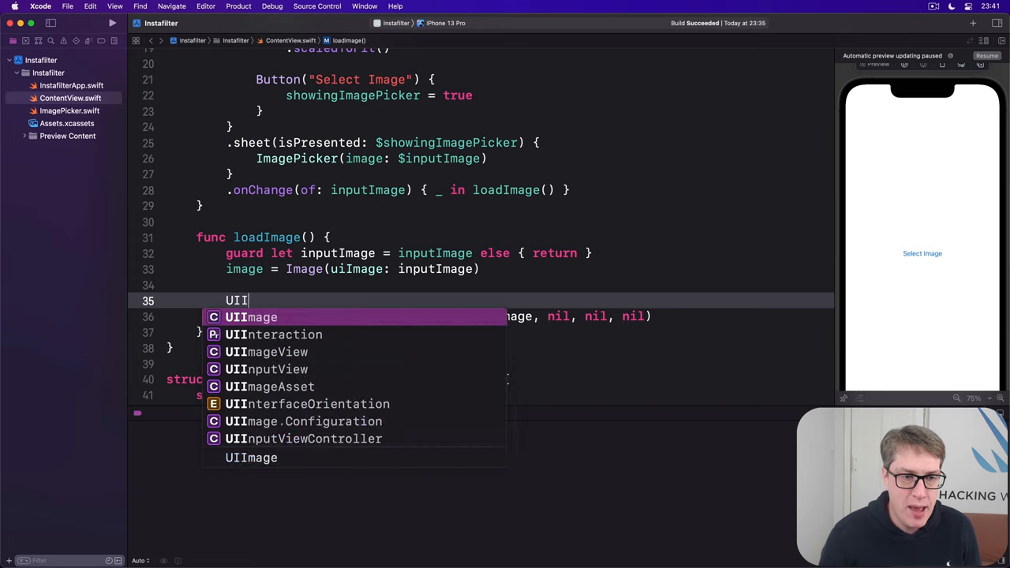
pyautogui.write('Wr')
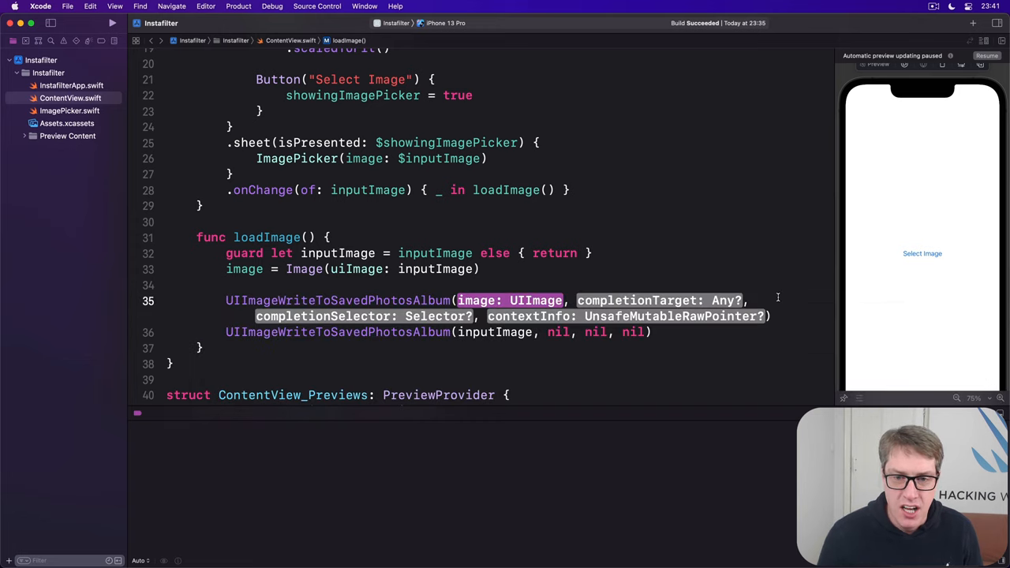
pyautogui.moveTo(723, 315)
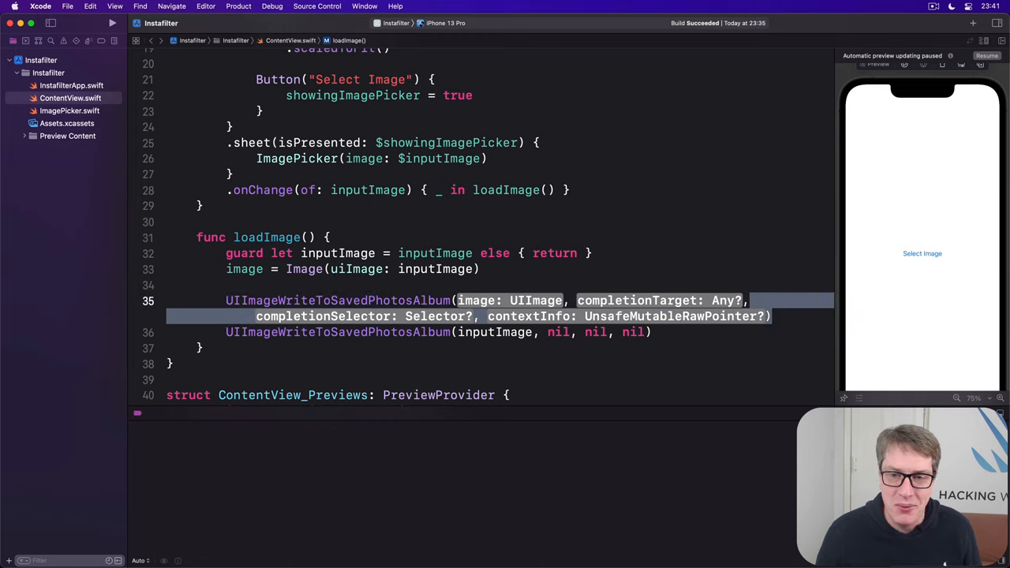
pyautogui.press('Delete')
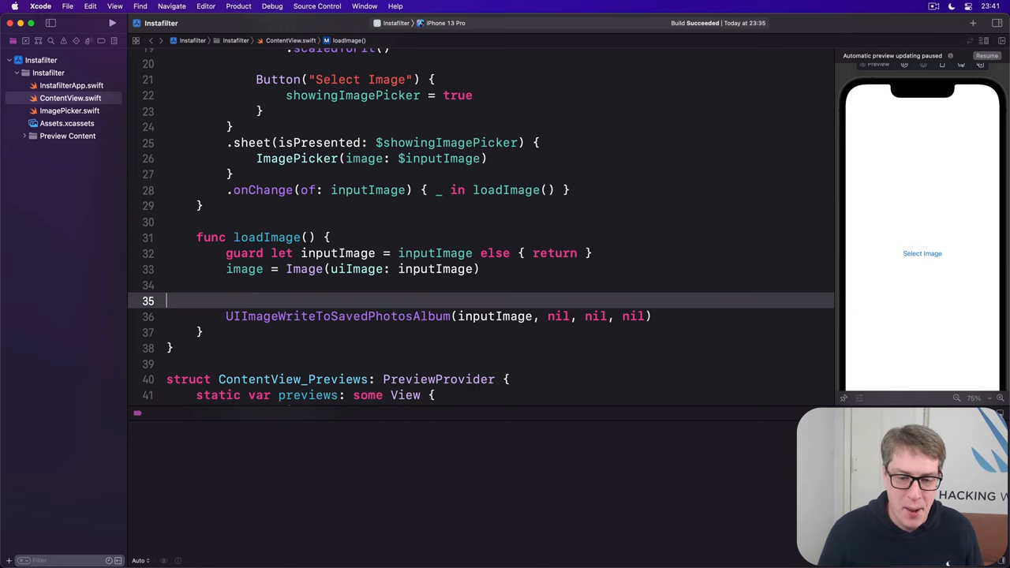
pyautogui.press('Backspace')
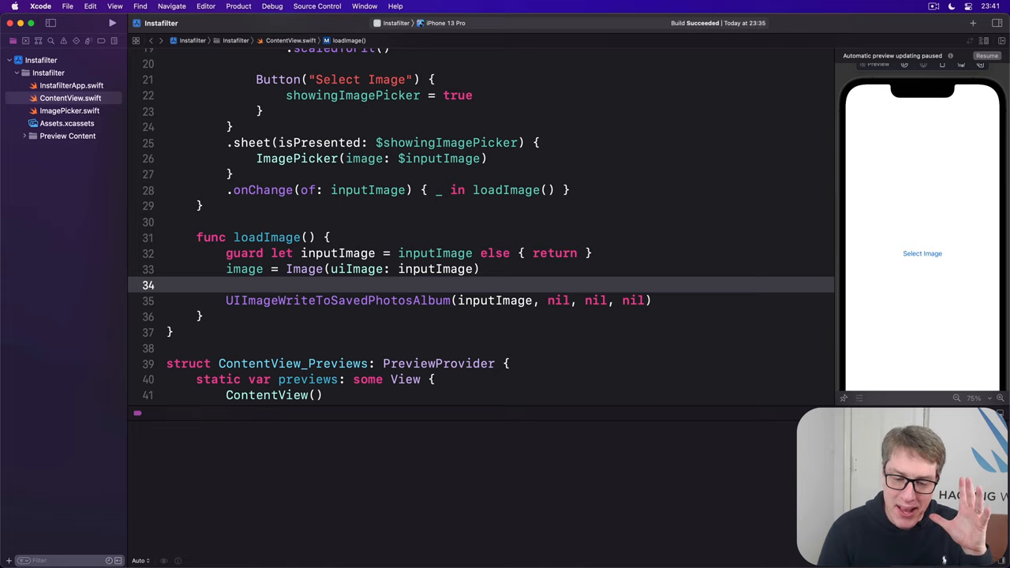
# - Create a new Swift file named ImageSaver.swift in the Instafilter project
pyautogui.click(165, 285)
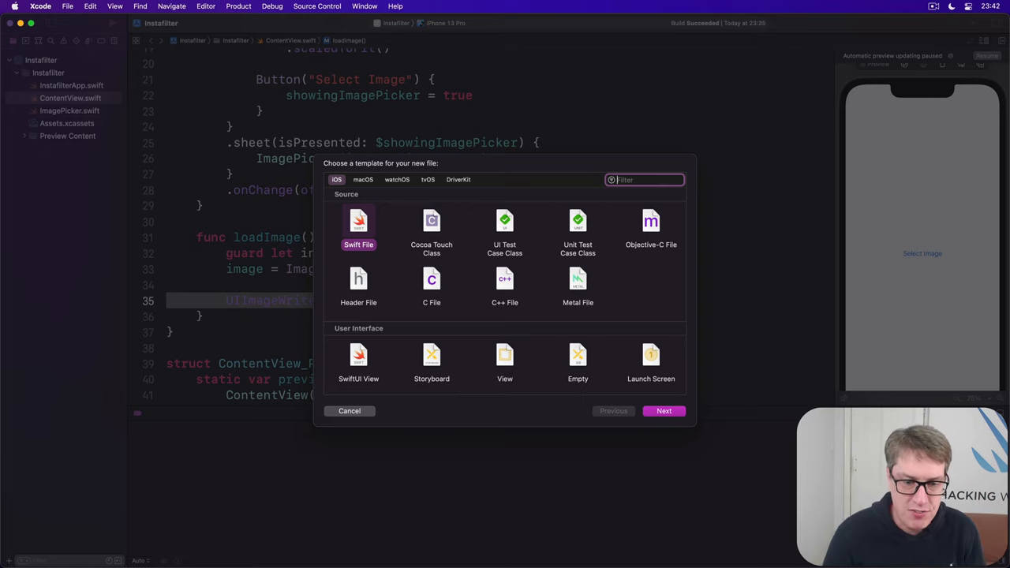
pyautogui.click(664, 411)
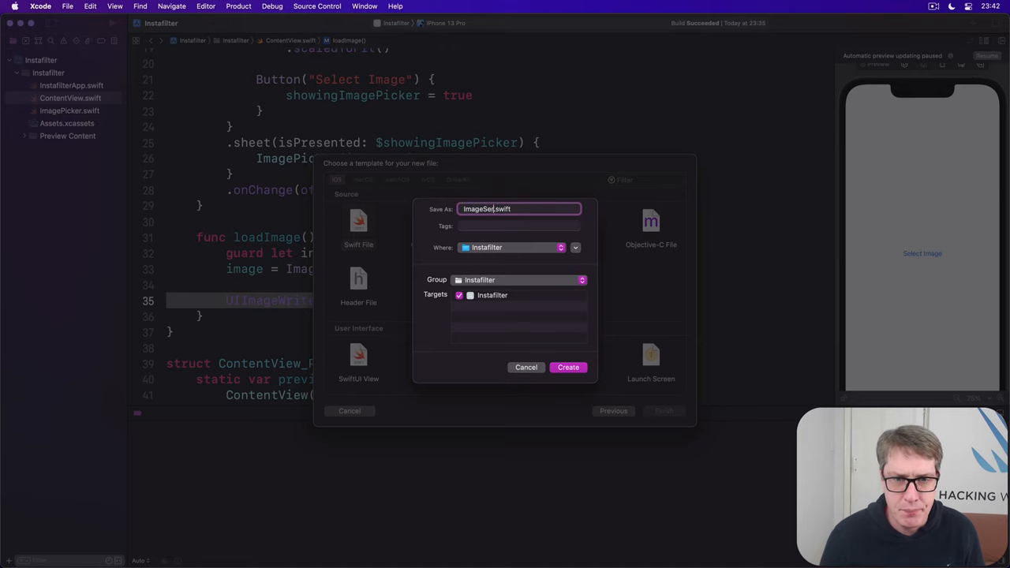
pyautogui.click(567, 367)
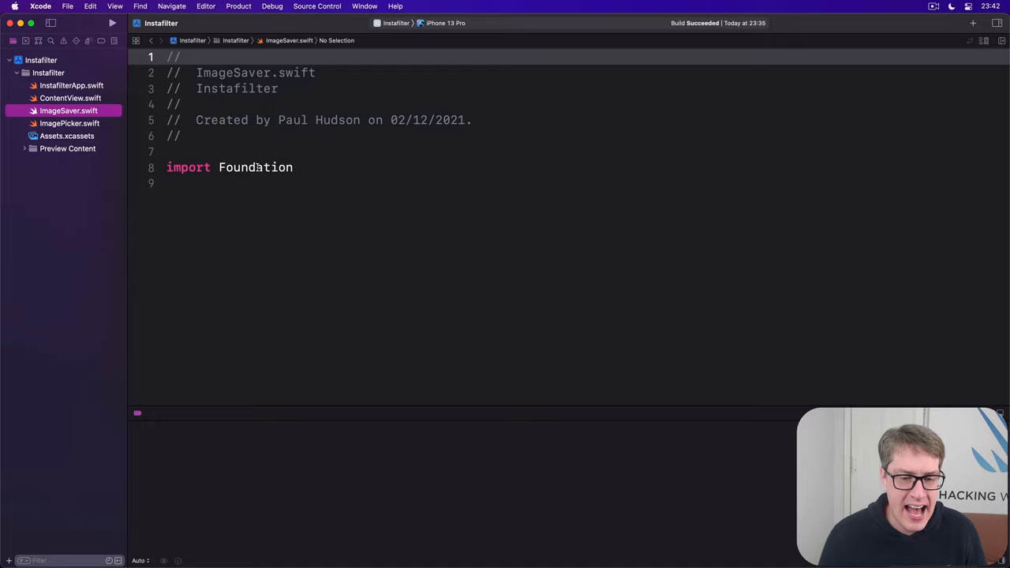
# - Import UIKit and declare class ImageSaver: NSObject with a writeToPhotoAlbum method
pyautogui.write('UI')
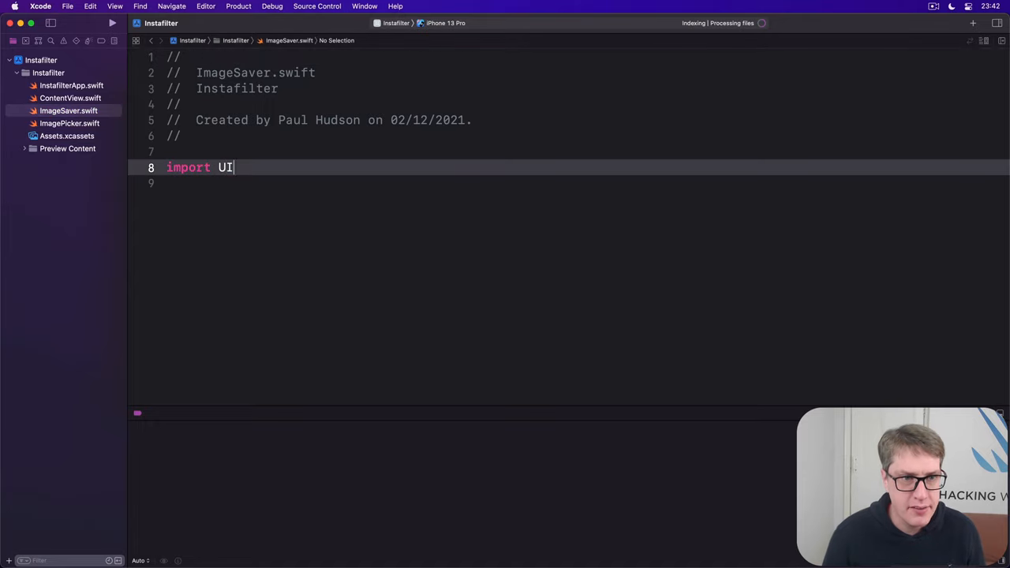
pyautogui.write('Kit')
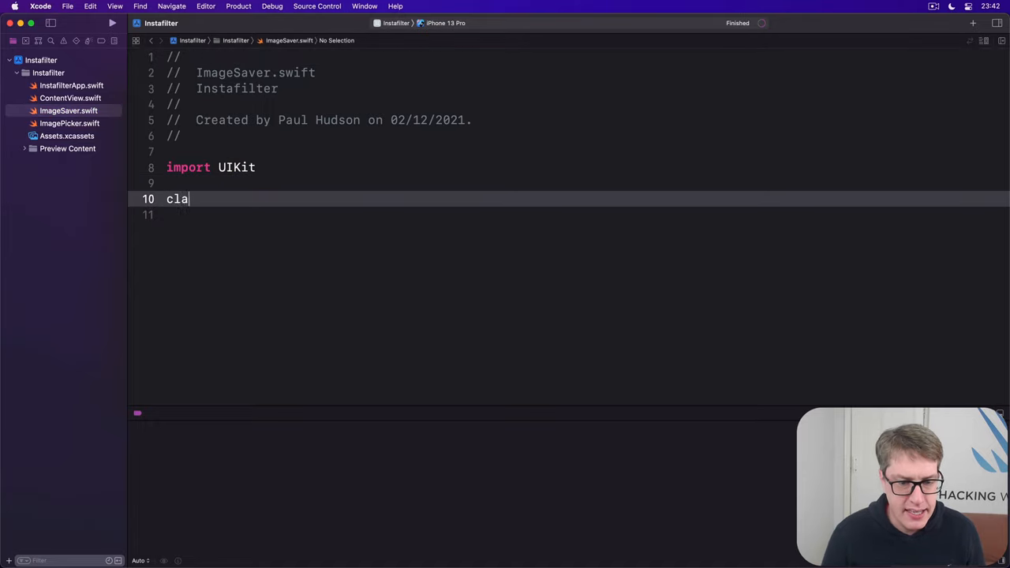
pyautogui.write('ss ImageSaver:')
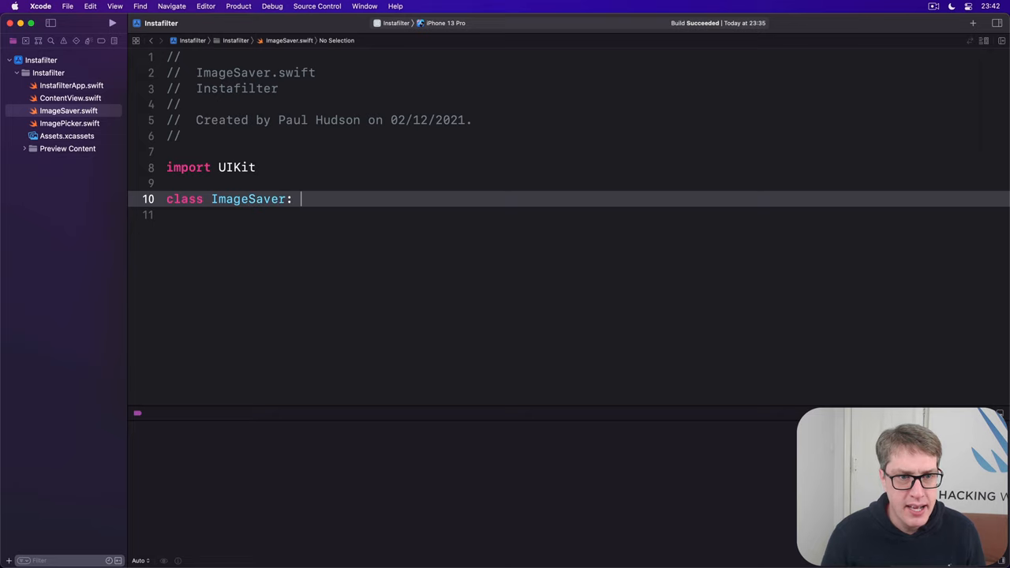
pyautogui.write('NSObject {')
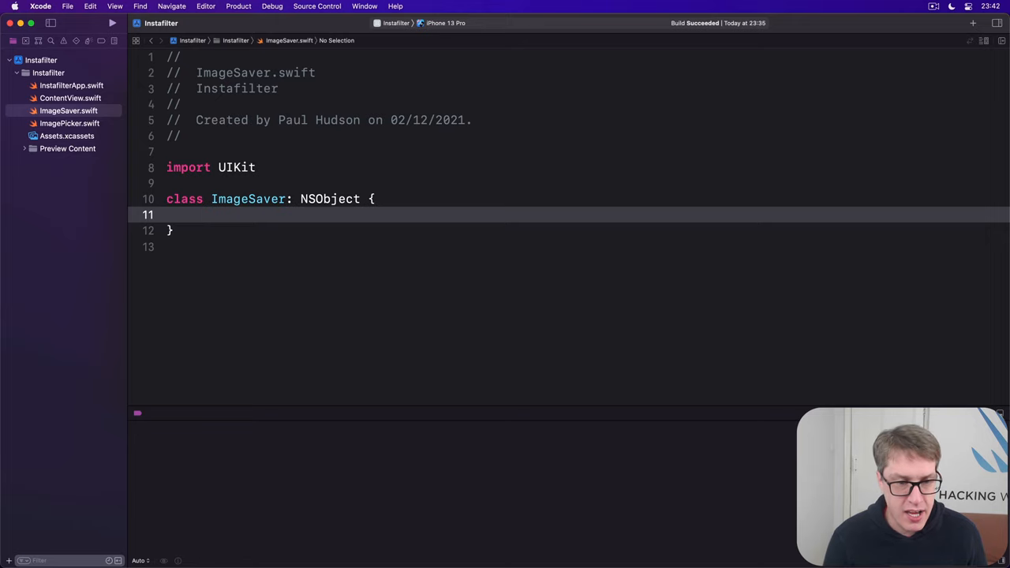
pyautogui.write('func writeToPhotoAlbum(image: UIImage) {')
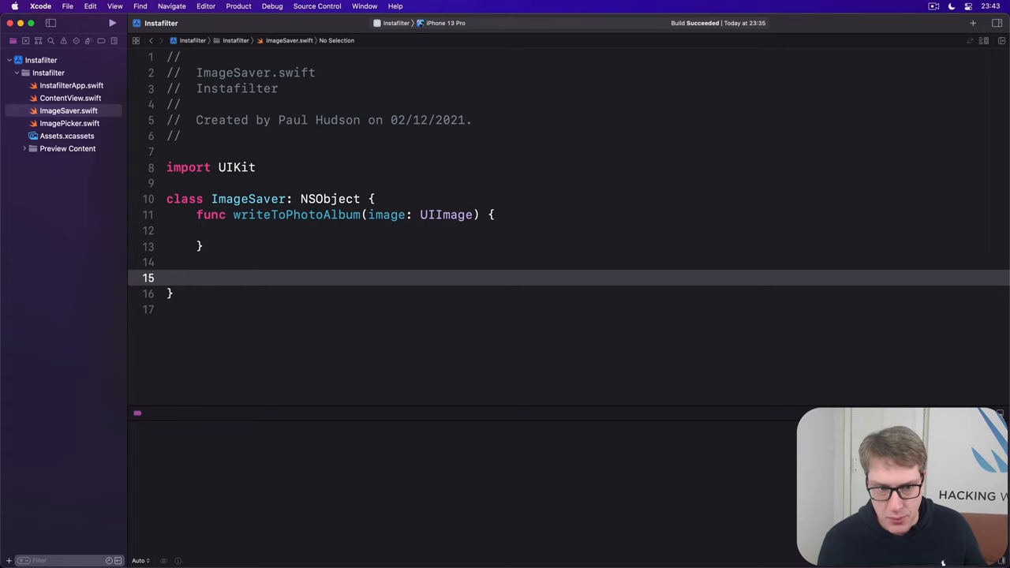
pyautogui.write('@')
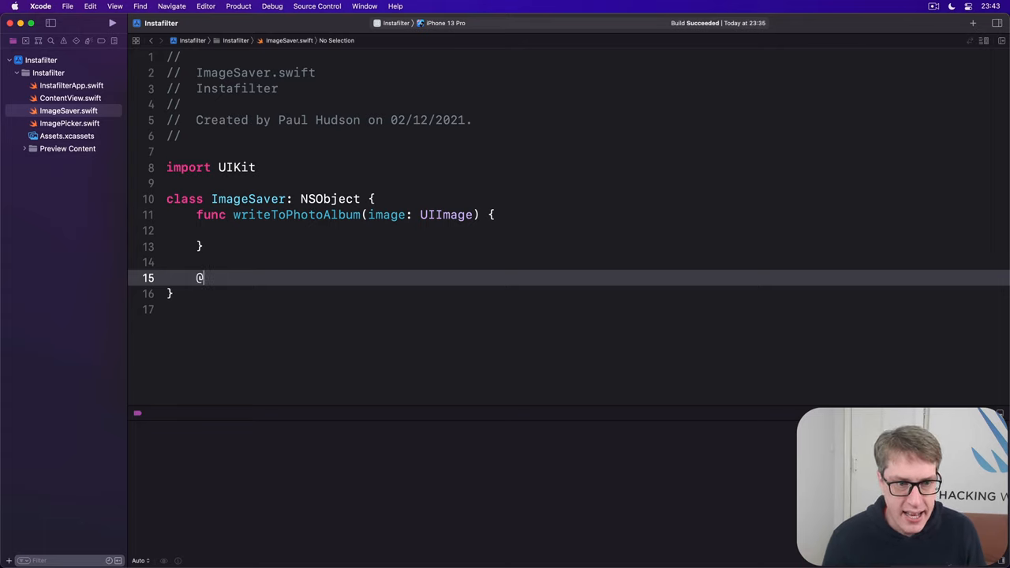
pyautogui.write('objc')
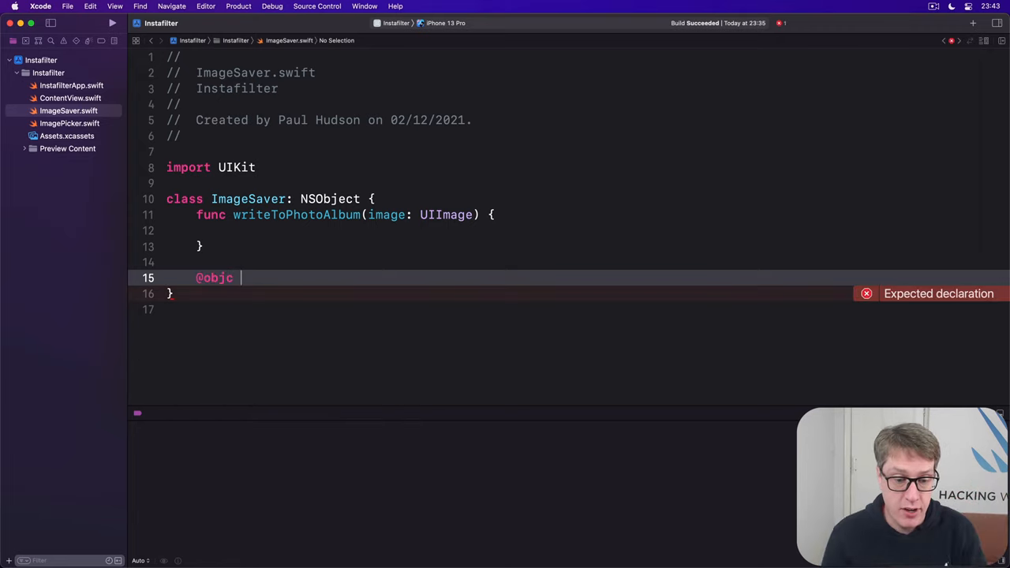
pyautogui.write('func saveE')
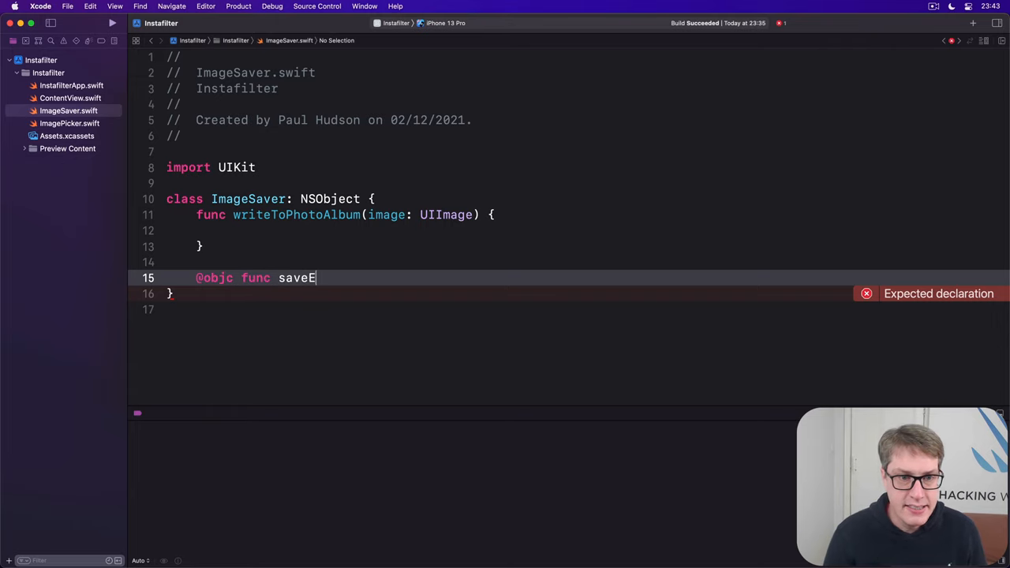
pyautogui.write('rror')
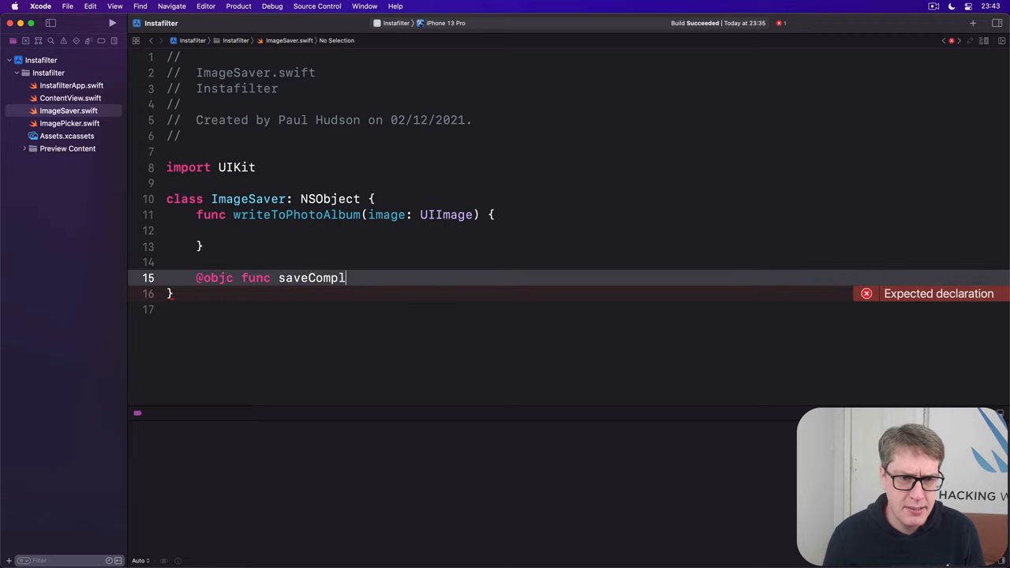
pyautogui.write('eted(')
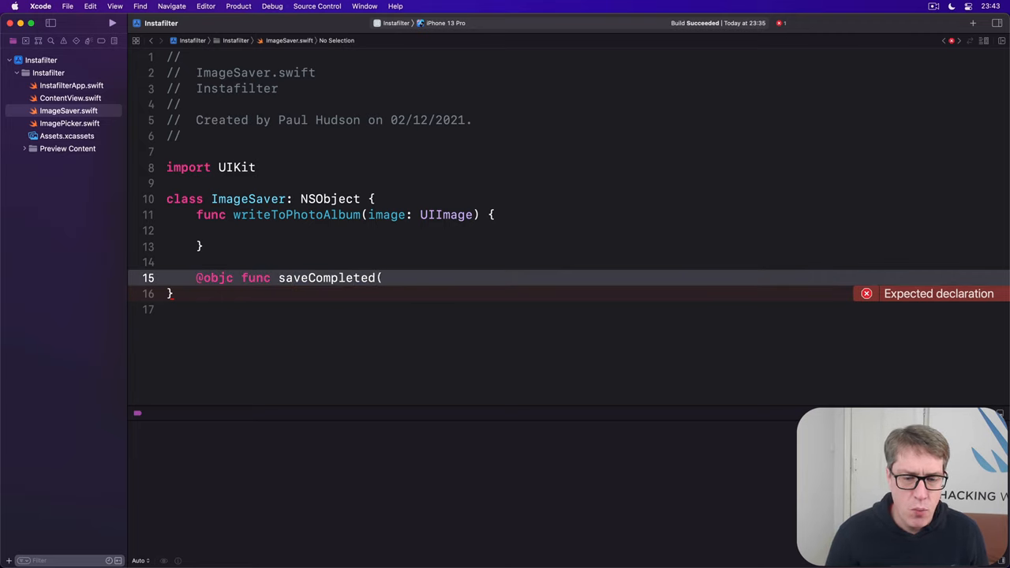
pyautogui.press('Backspace')
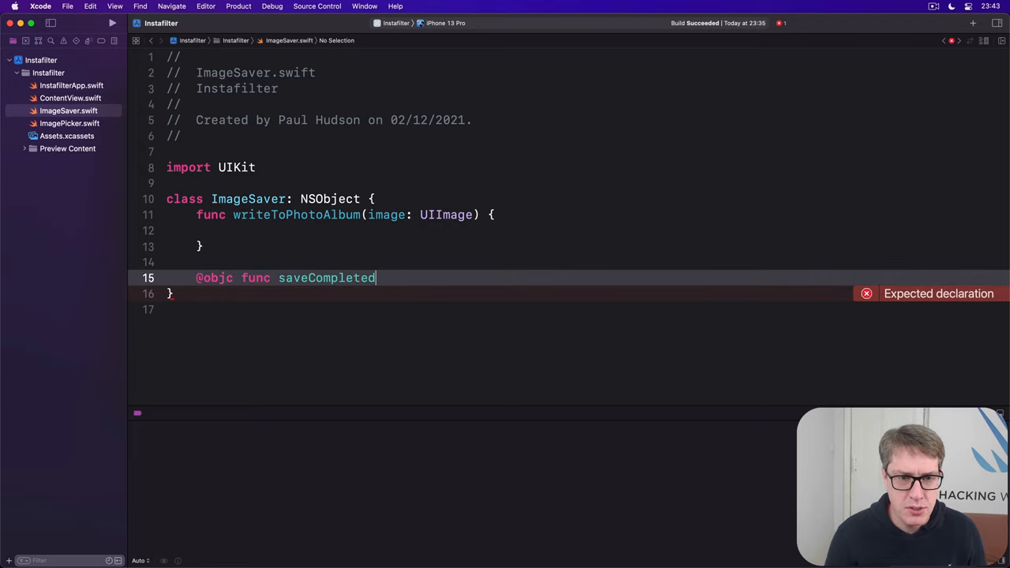
pyautogui.write('(')
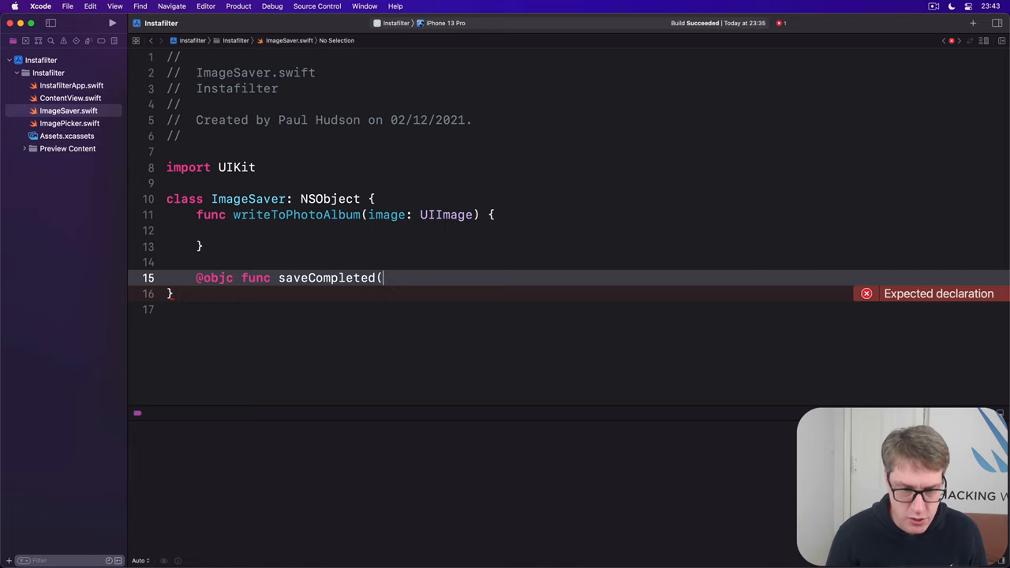
pyautogui.write('_ image: UIImage')
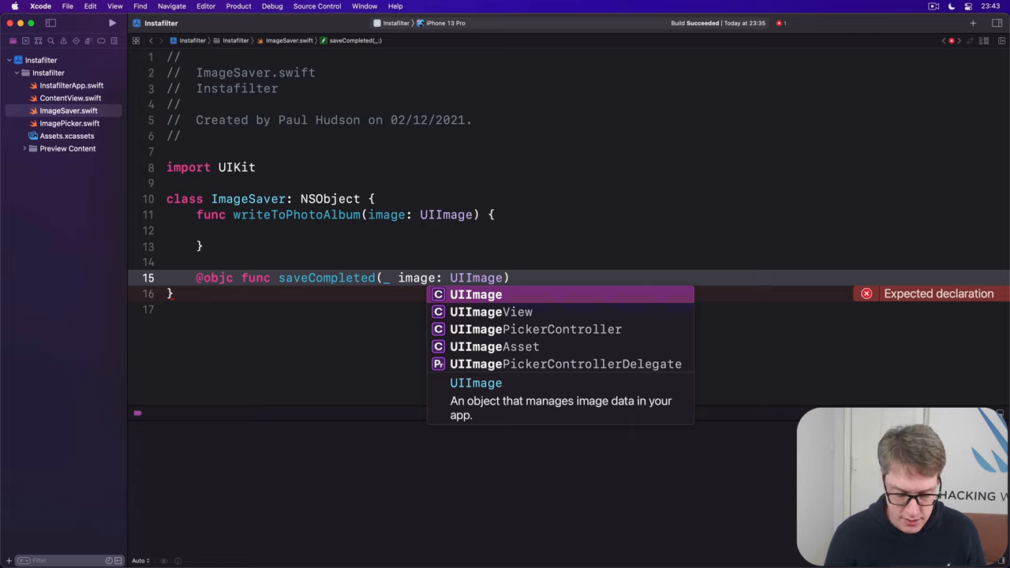
pyautogui.write(', didF')
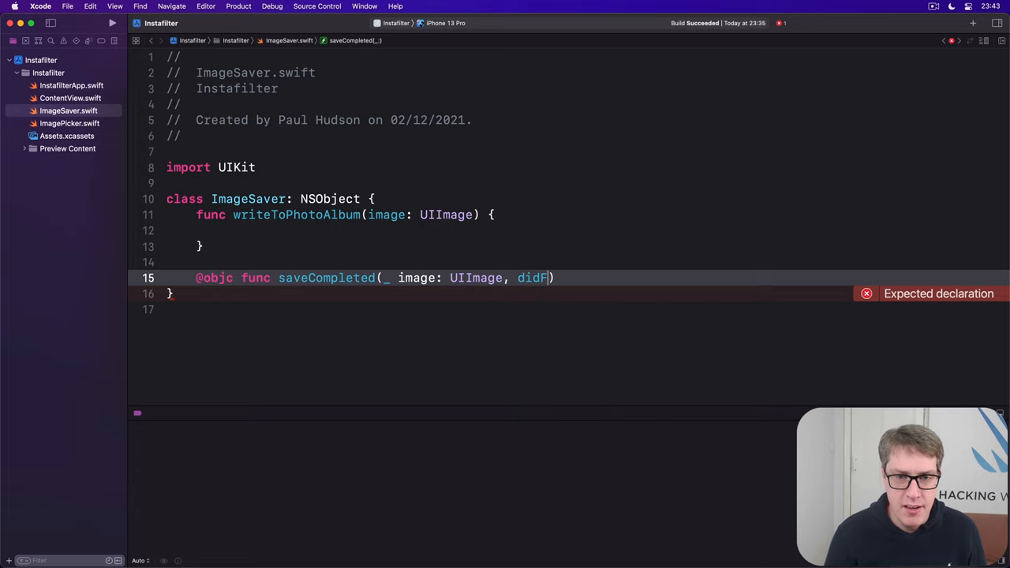
pyautogui.write('inishSavingWithError error: Error?')
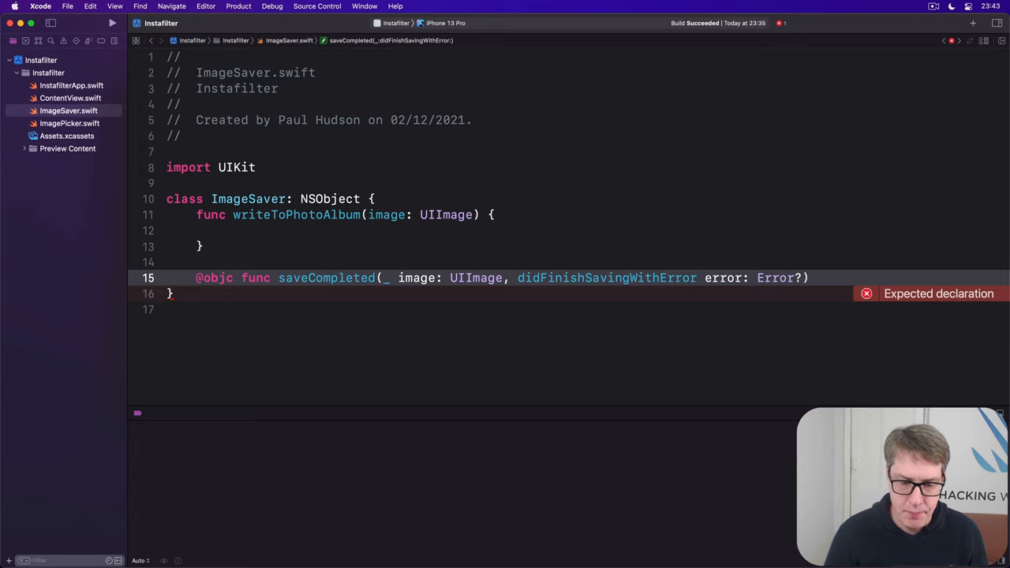
pyautogui.write(', contextInfo: UnsafeRawPointer')
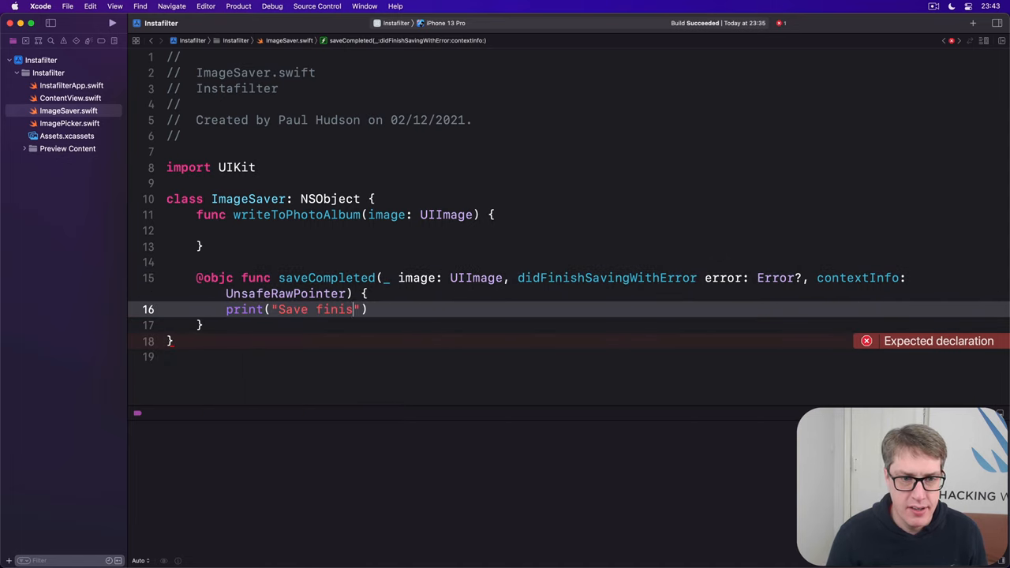
pyautogui.write('hed!')
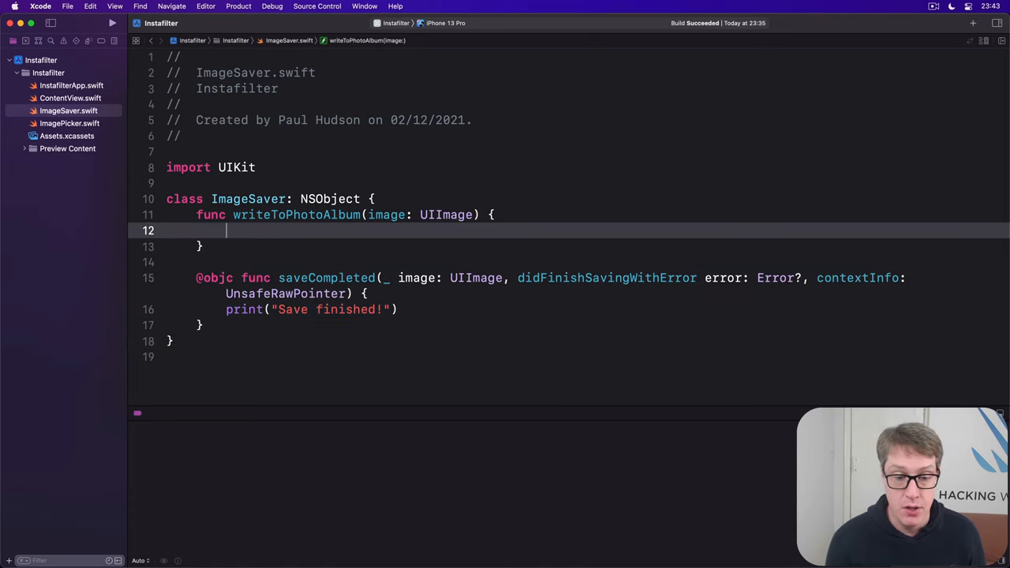
# - Have writeToPhotoAlbum call UIImageWriteToSavedPhotosAlbum(image, self, #selector(saveCompleted), nil)
pyautogui.write('UIIma')
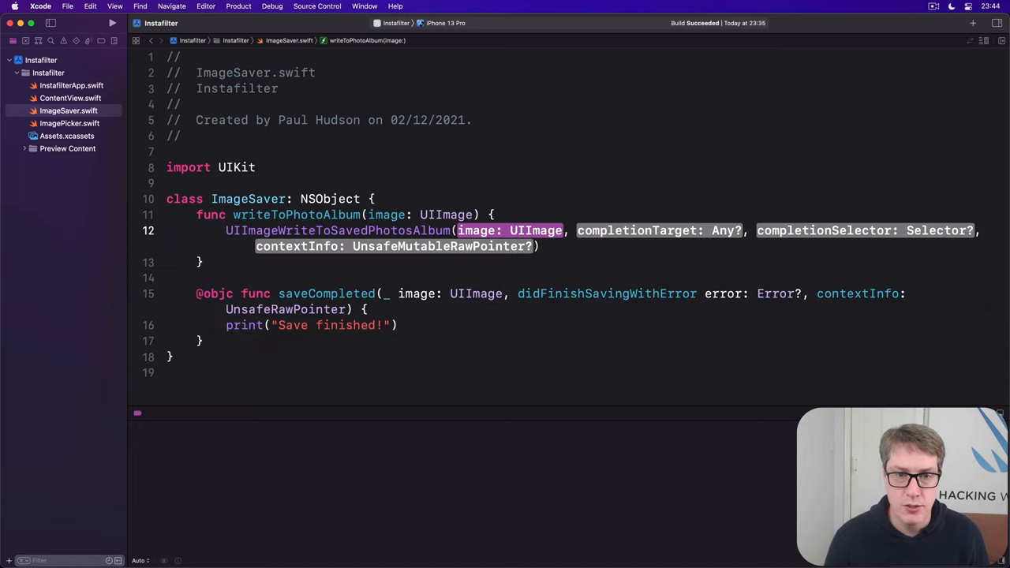
pyautogui.write('imag')
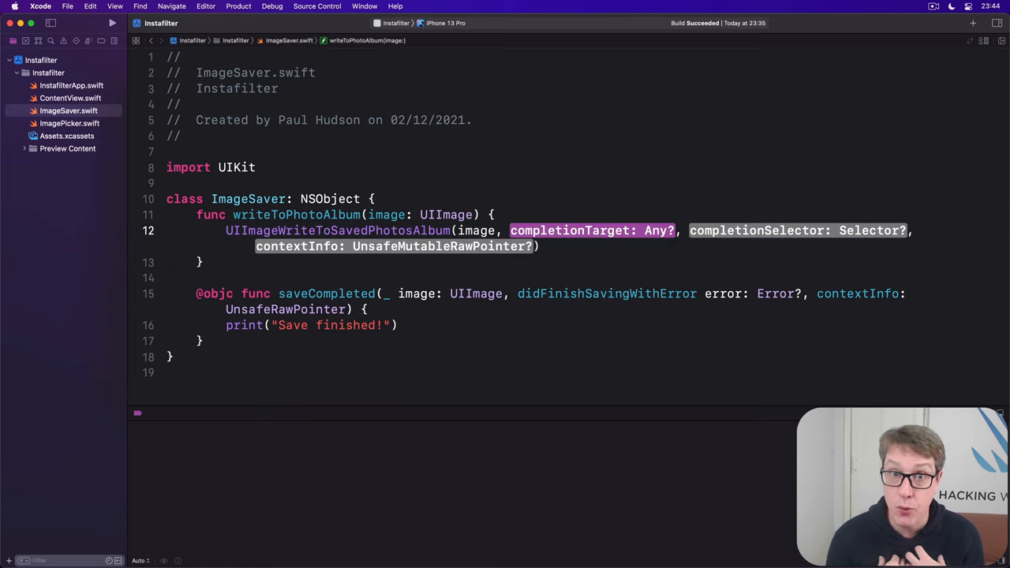
pyautogui.write('self')
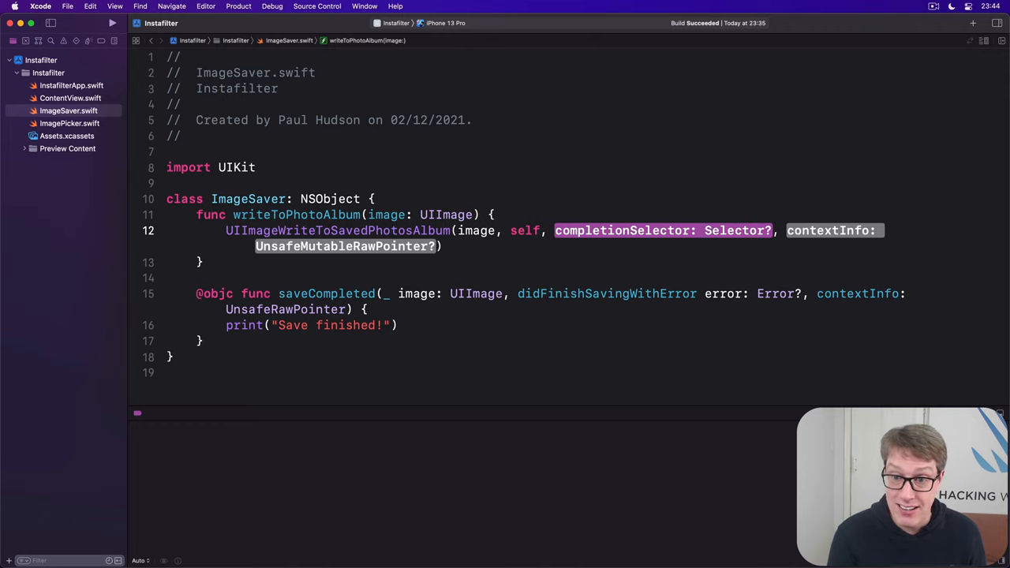
pyautogui.write('#sele')
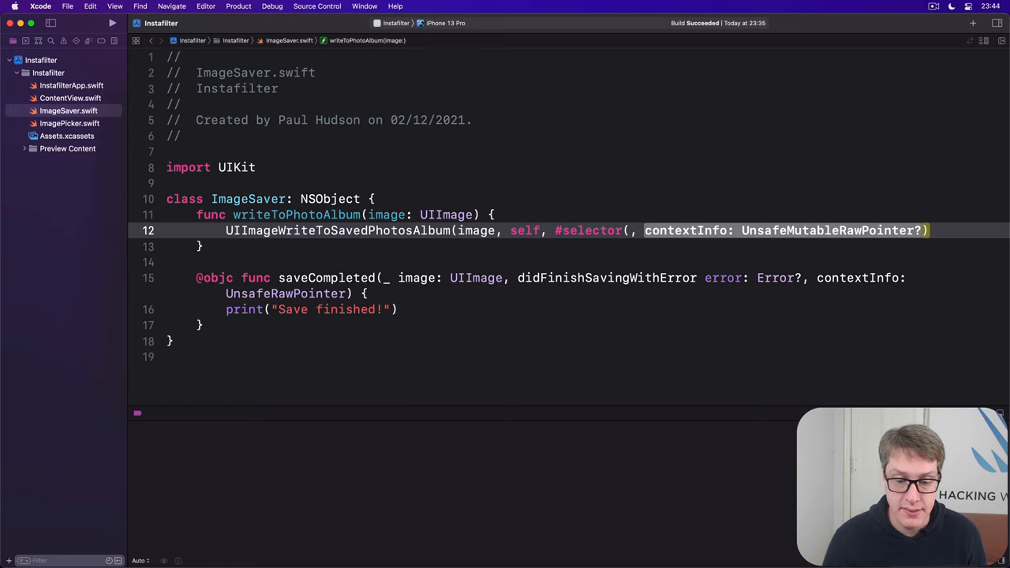
pyautogui.write('saveCompleted')
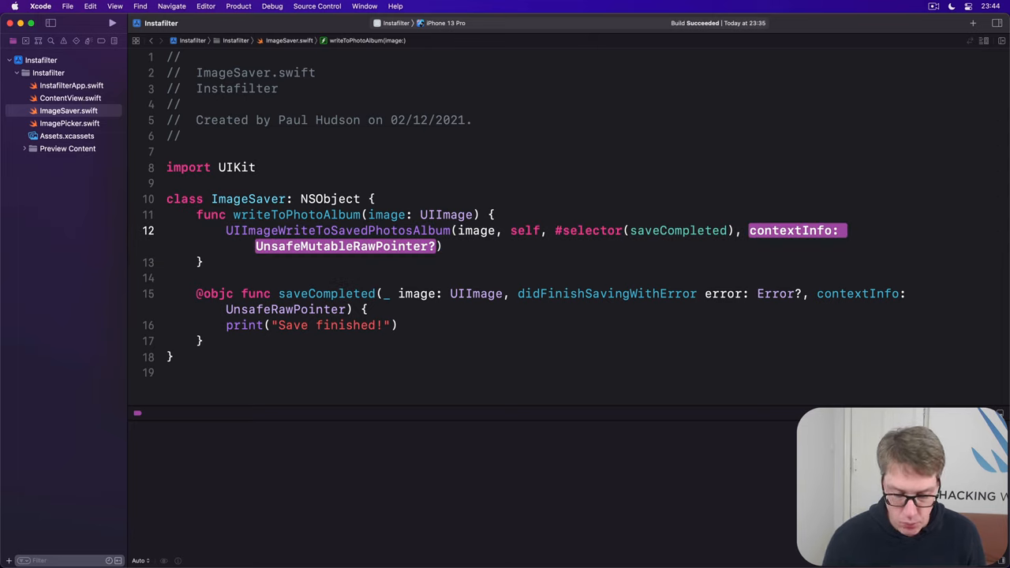
pyautogui.write('nil')
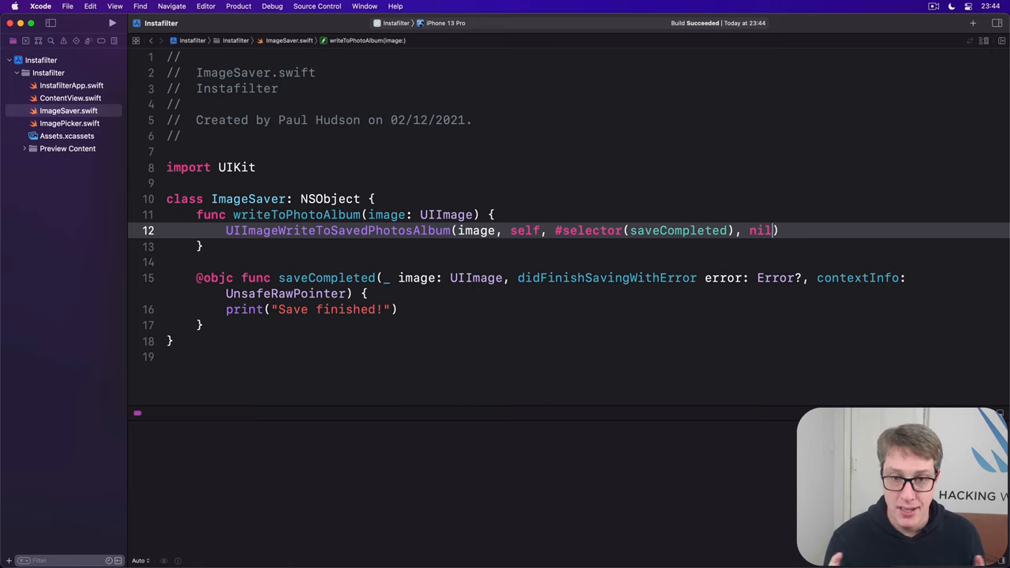
pyautogui.click(70, 97)
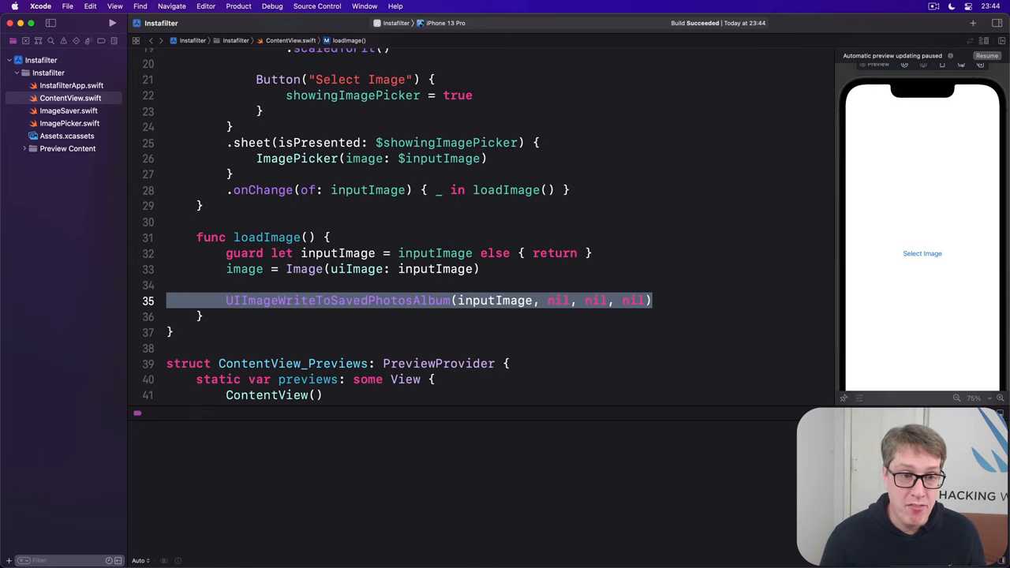
# - Replace the direct save with a Save Image button that guards inputImage and calls ImageSaver().writeToPhotoAlbum(image: inputImage)
pyautogui.press('Delete')
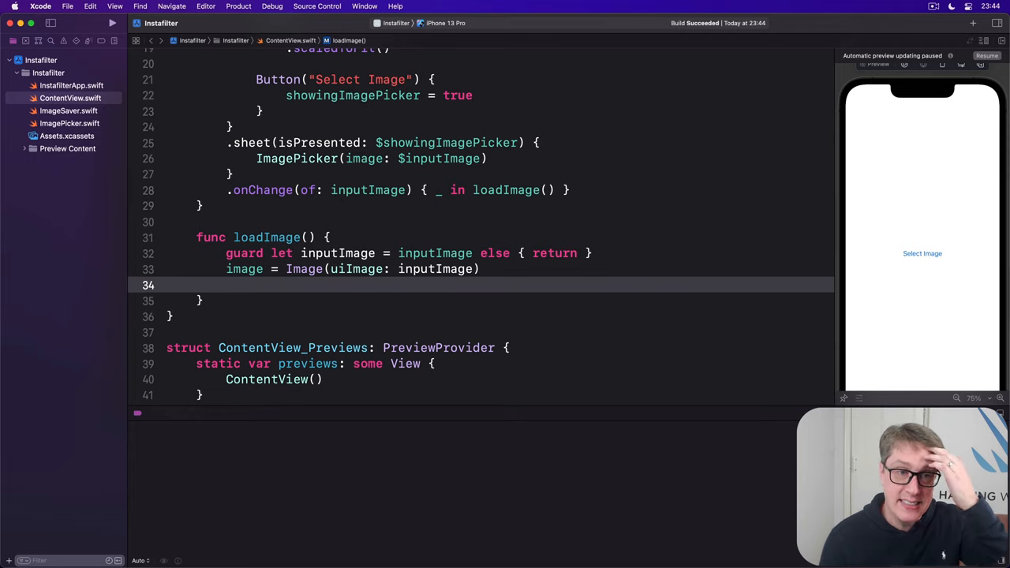
pyautogui.scroll(3)
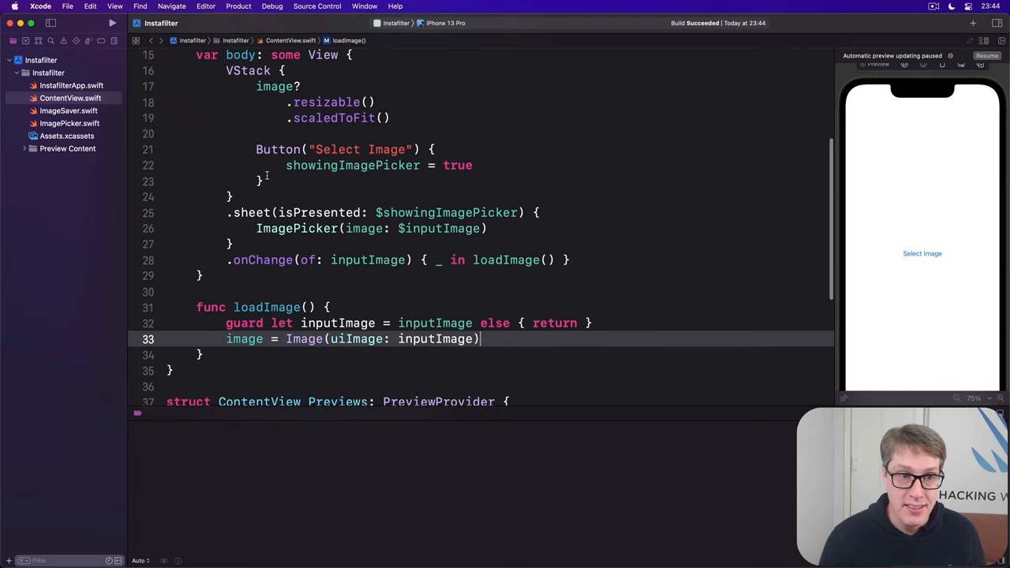
pyautogui.write('Button("Save Image") {')
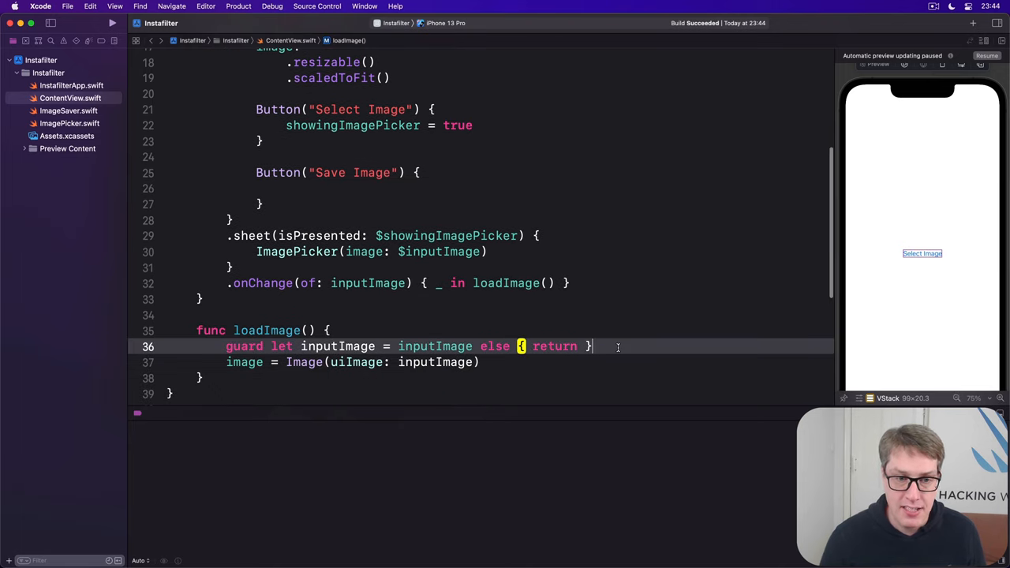
pyautogui.click(456, 188)
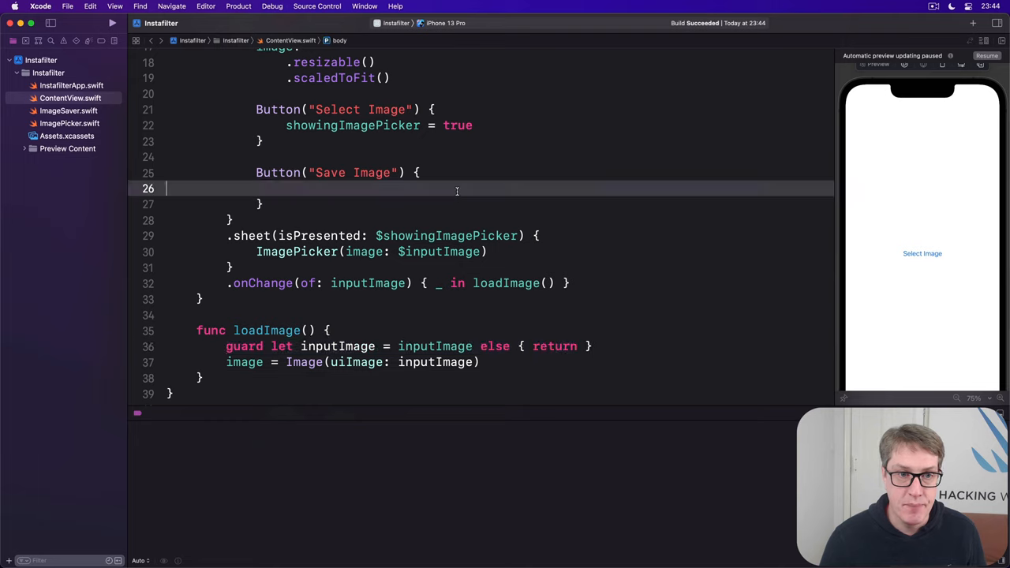
pyautogui.write('guard let inputImage = inputImage else { return }')
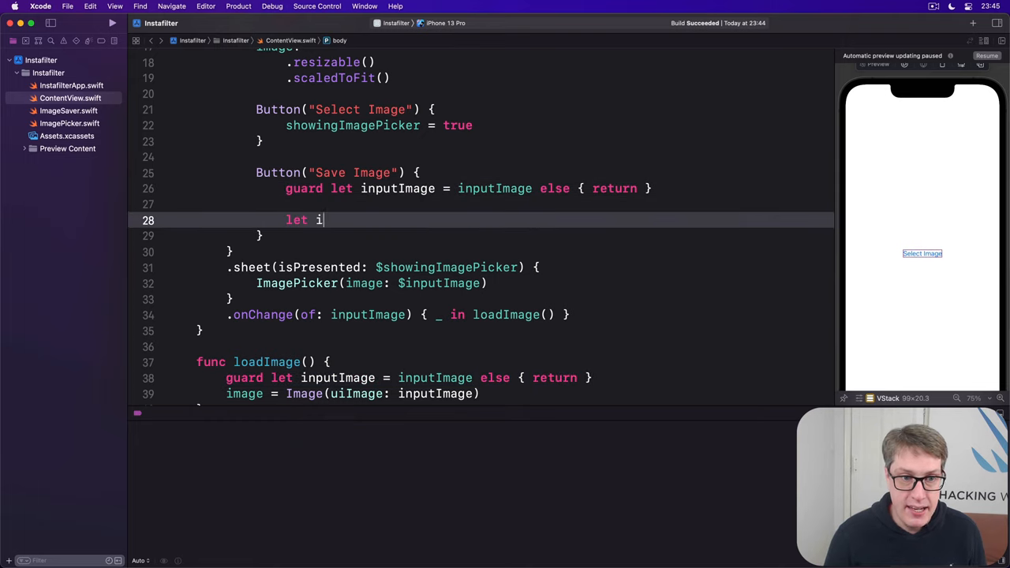
pyautogui.write('mageSaver = ImageSaver(')
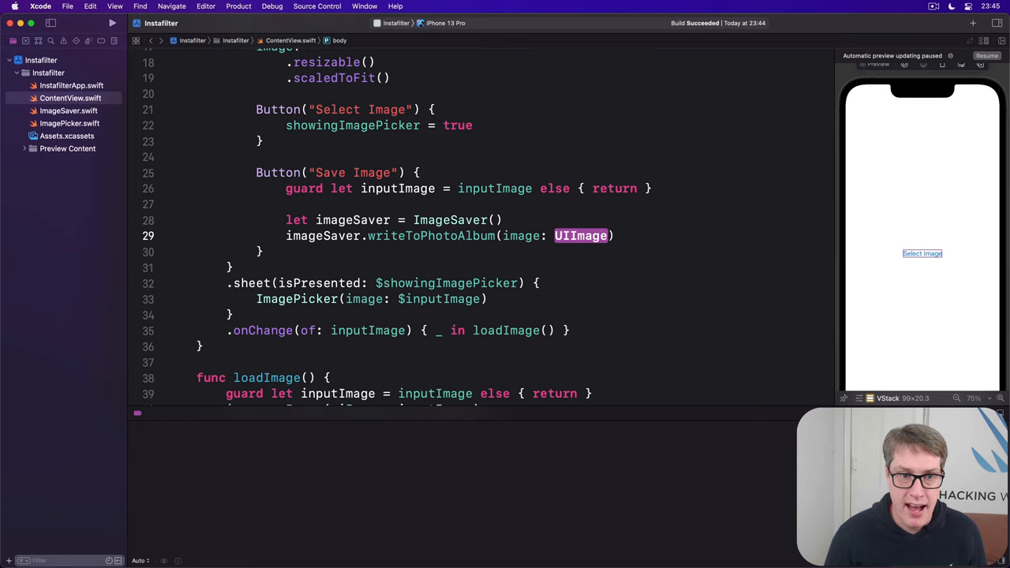
pyautogui.write('inputImage')
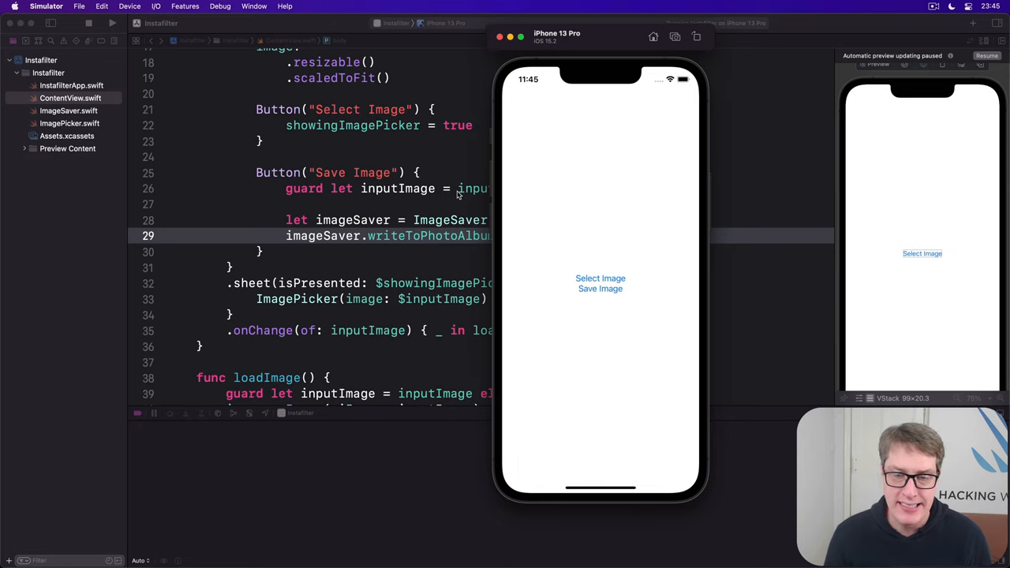
pyautogui.moveTo(600, 276)
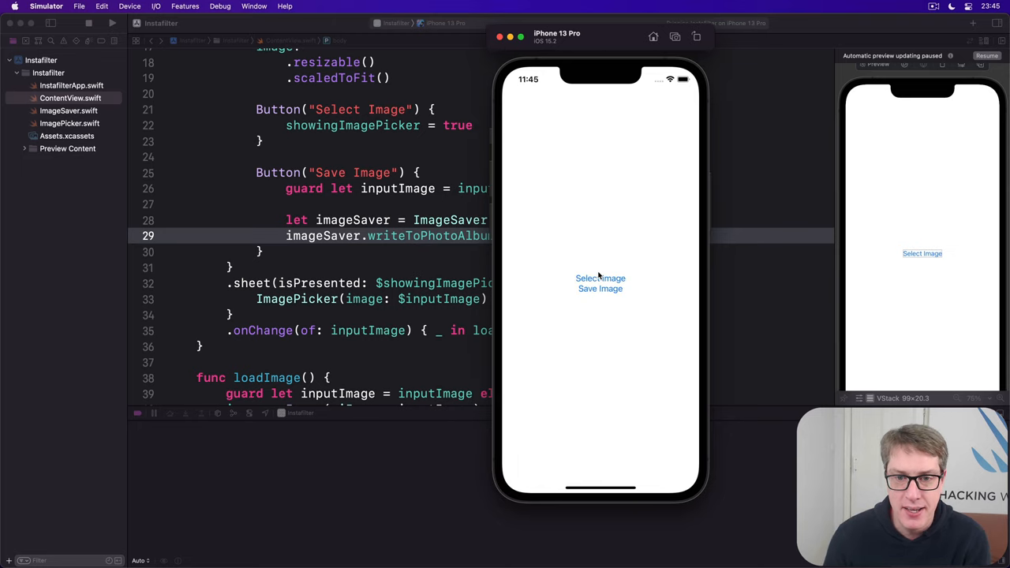
# - Pick the waterfall photo, tap Save Image, and allow Instafilter to add to Photos
pyautogui.click(601, 278)
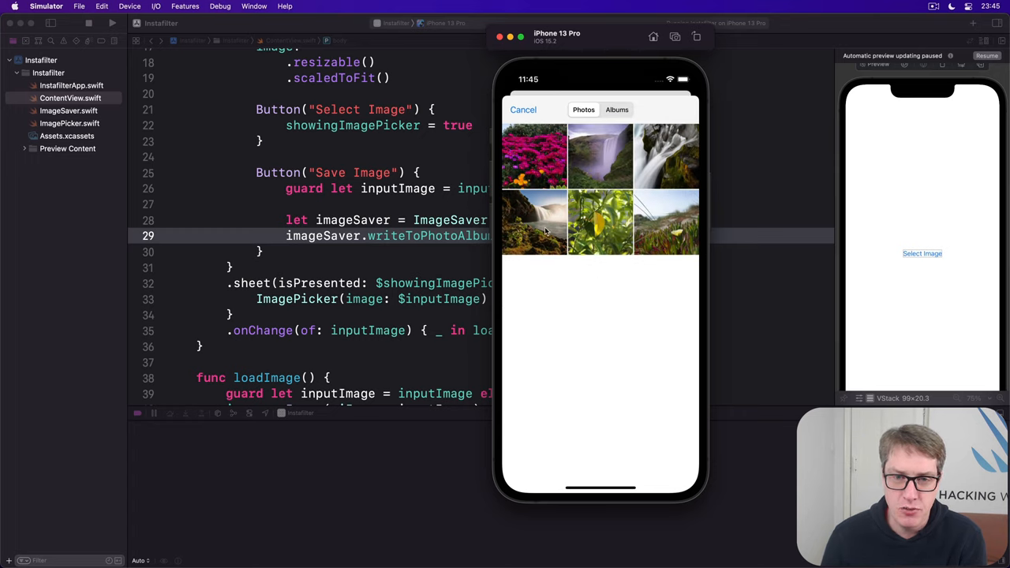
pyautogui.click(534, 222)
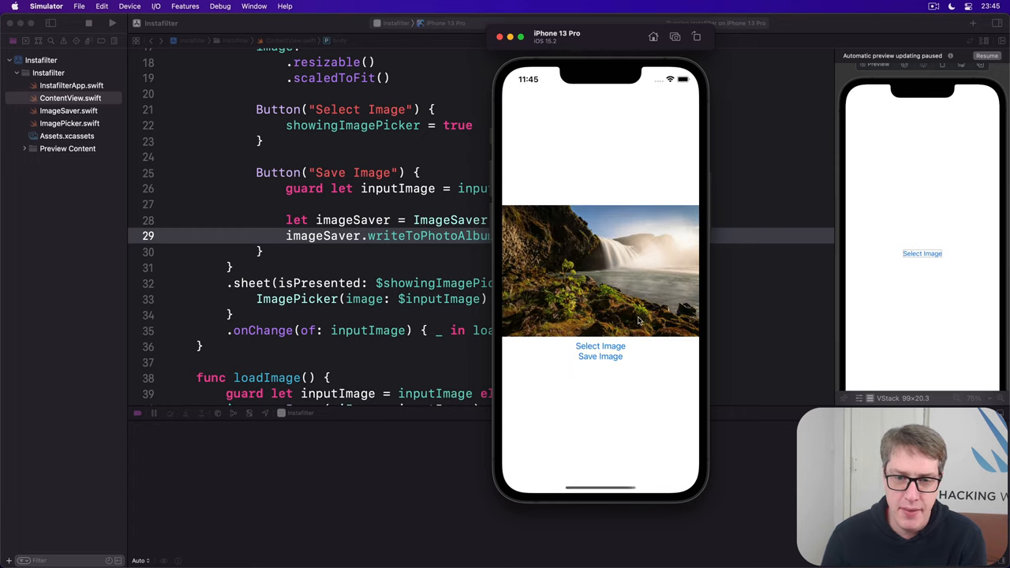
pyautogui.click(600, 356)
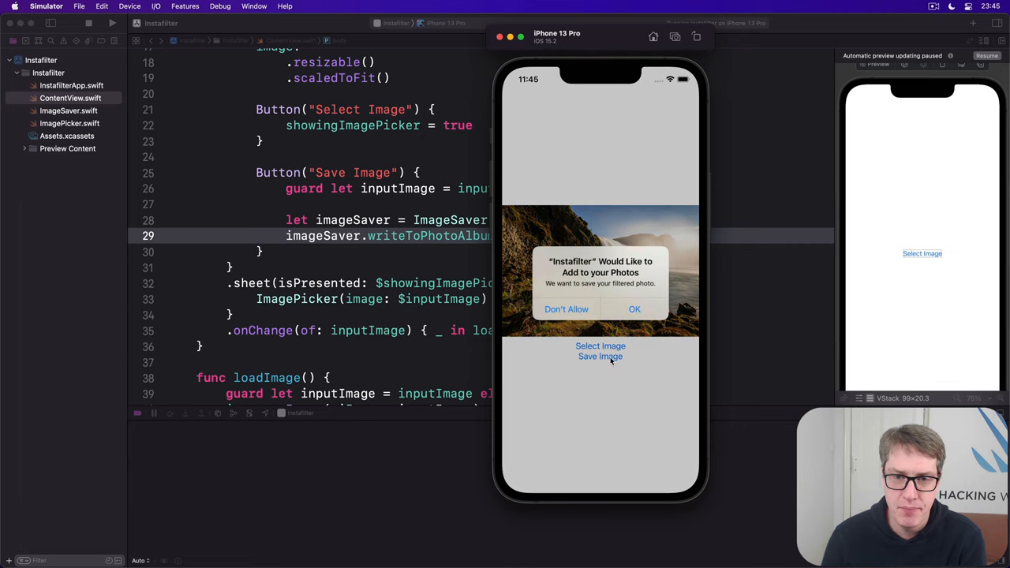
pyautogui.moveTo(643, 191)
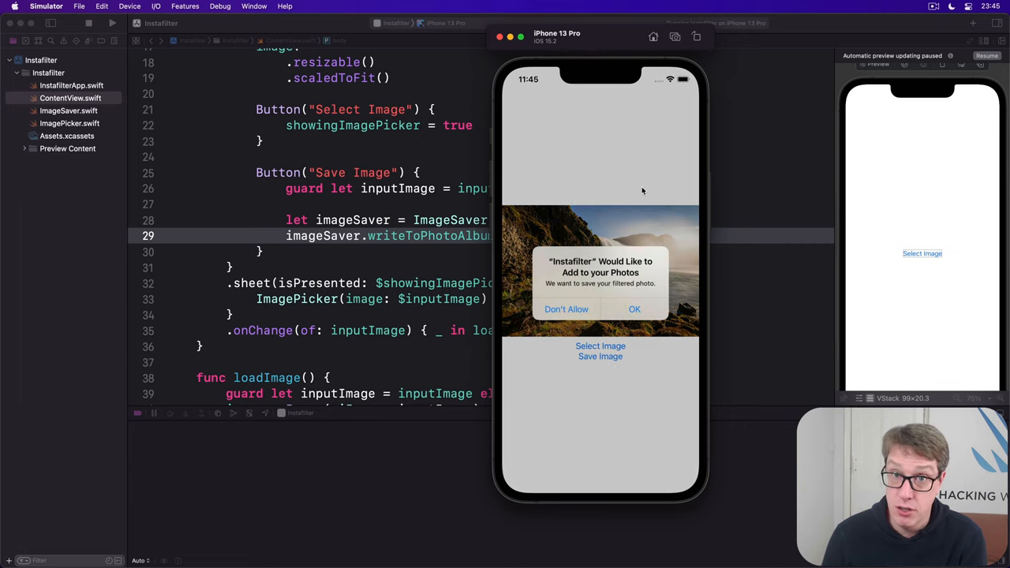
pyautogui.moveTo(601, 285)
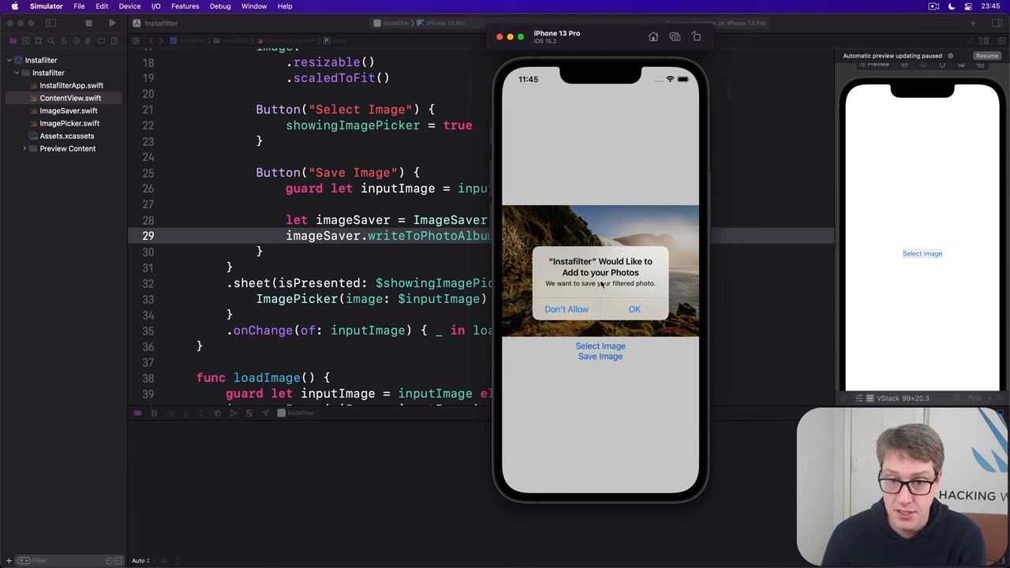
pyautogui.click(634, 308)
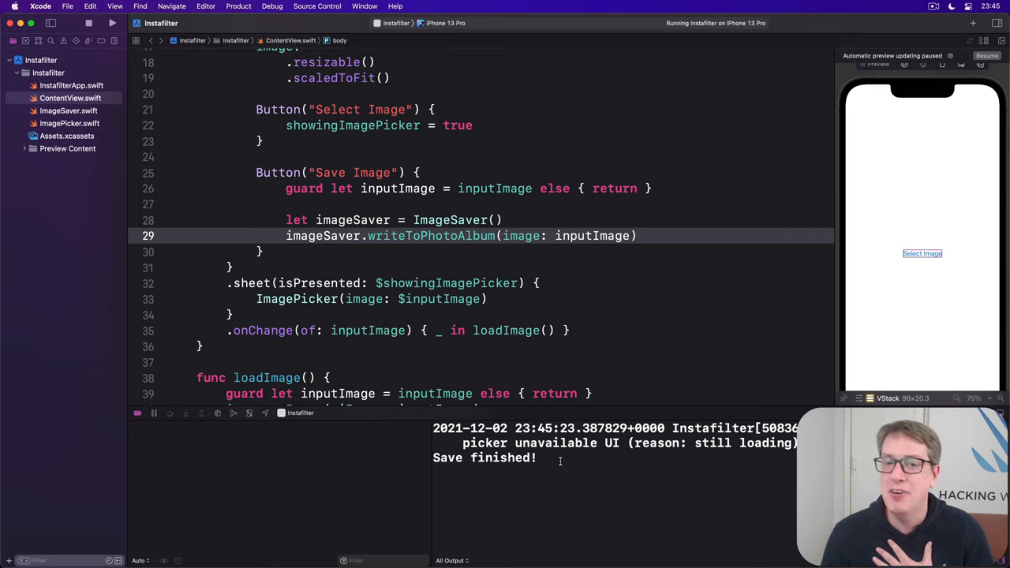
pyautogui.doubleClick(484, 458)
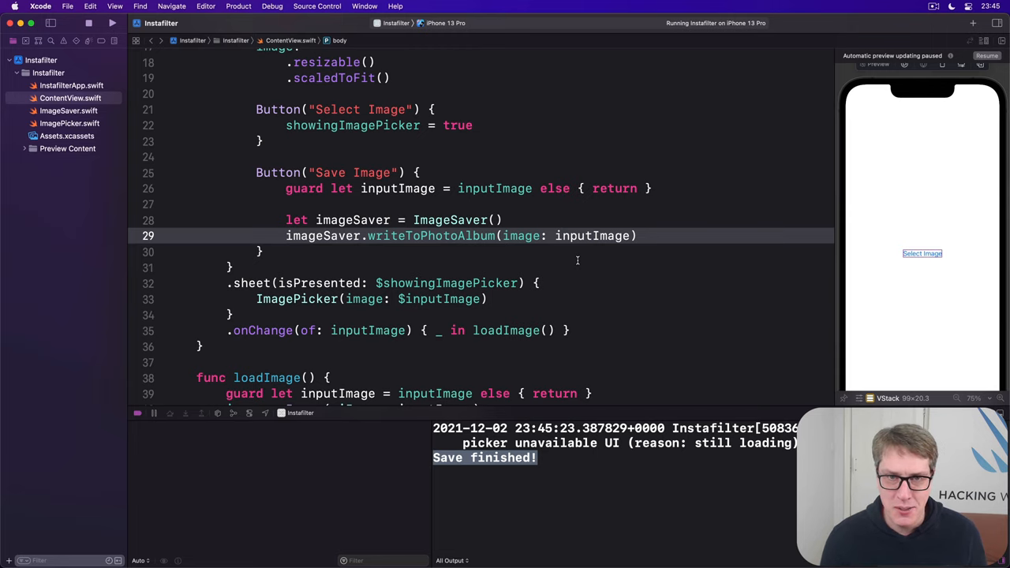
pyautogui.click(69, 110)
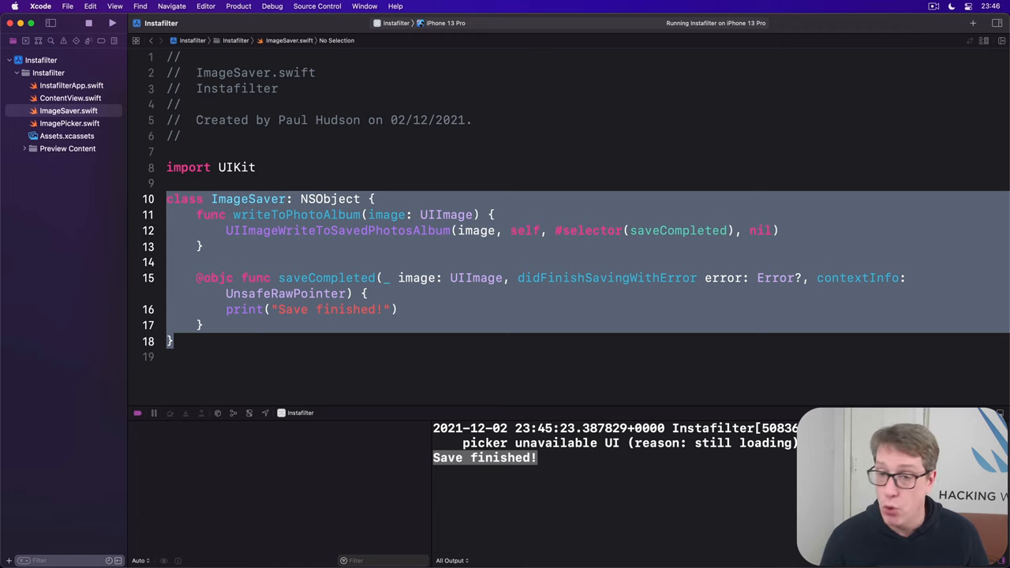
pyautogui.click(71, 98)
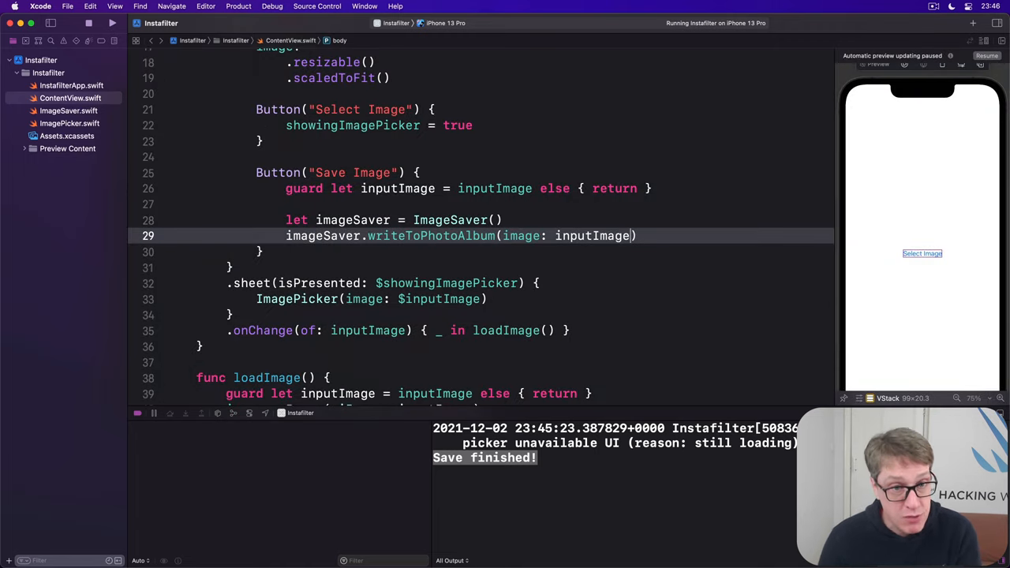
# - Strip ContentView's body back to Text("Hello, world!") with .padding() after glancing at ImagePicker
pyautogui.scroll(3)
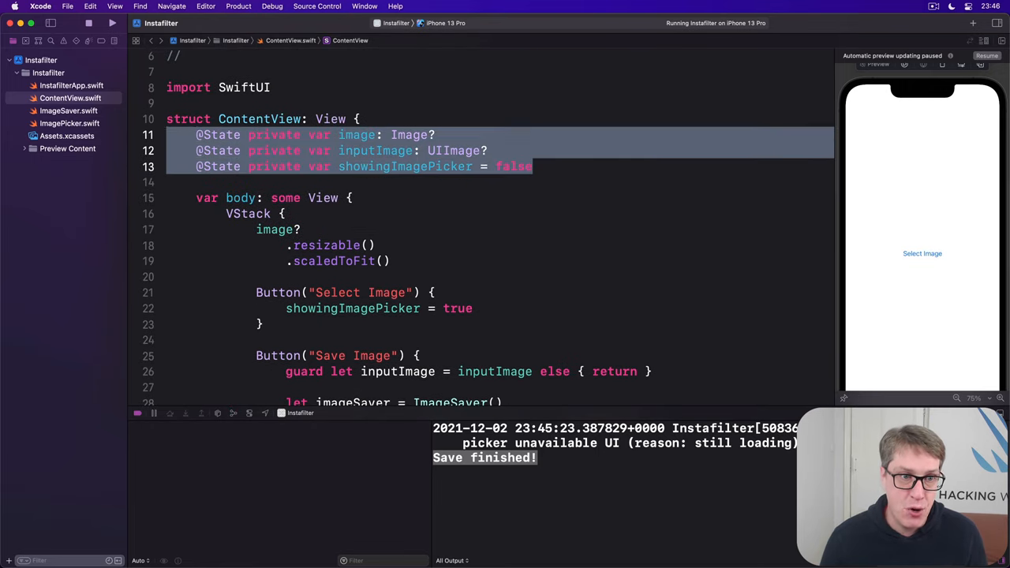
pyautogui.scroll(-3)
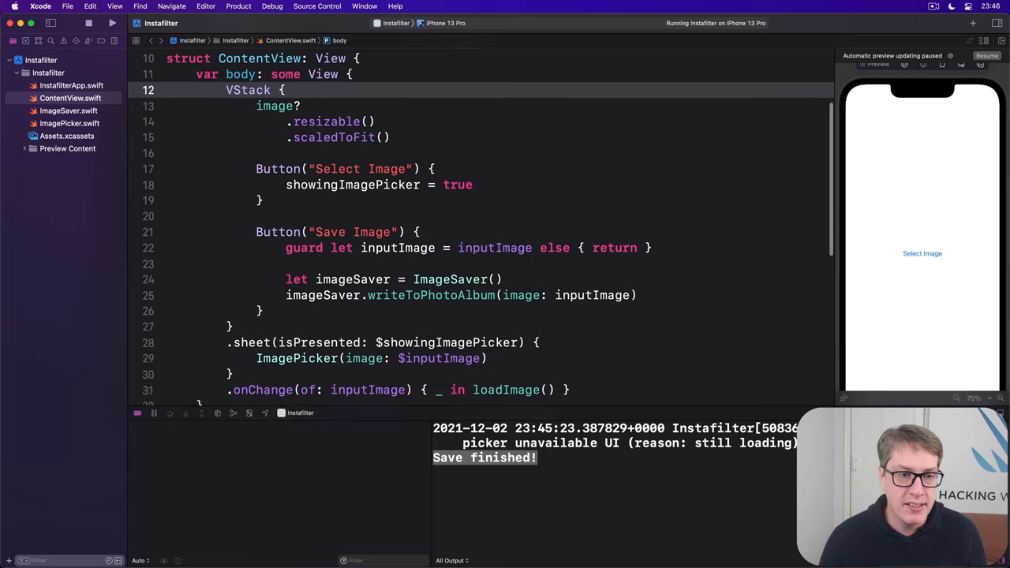
pyautogui.scroll(-3)
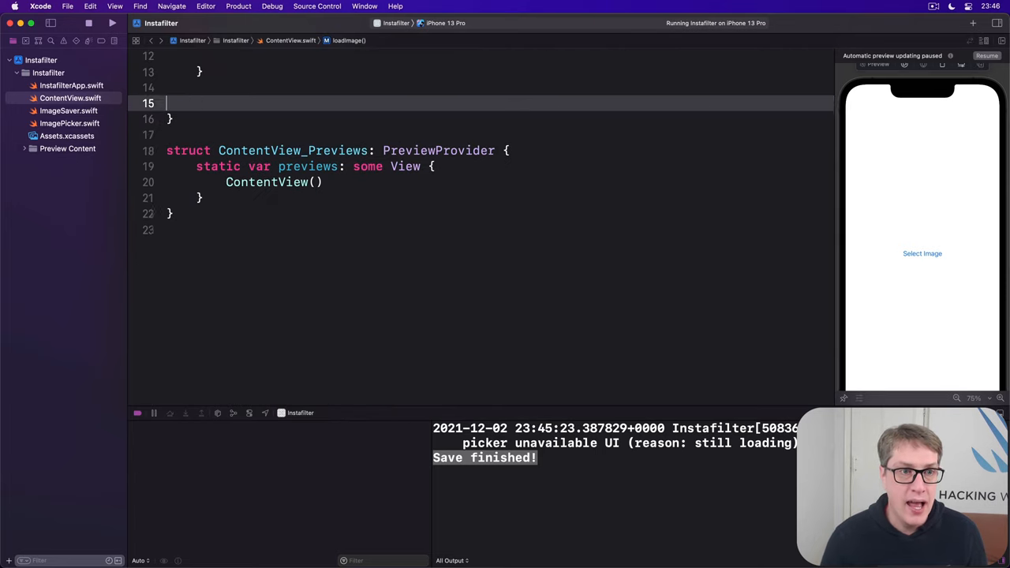
pyautogui.scroll(3)
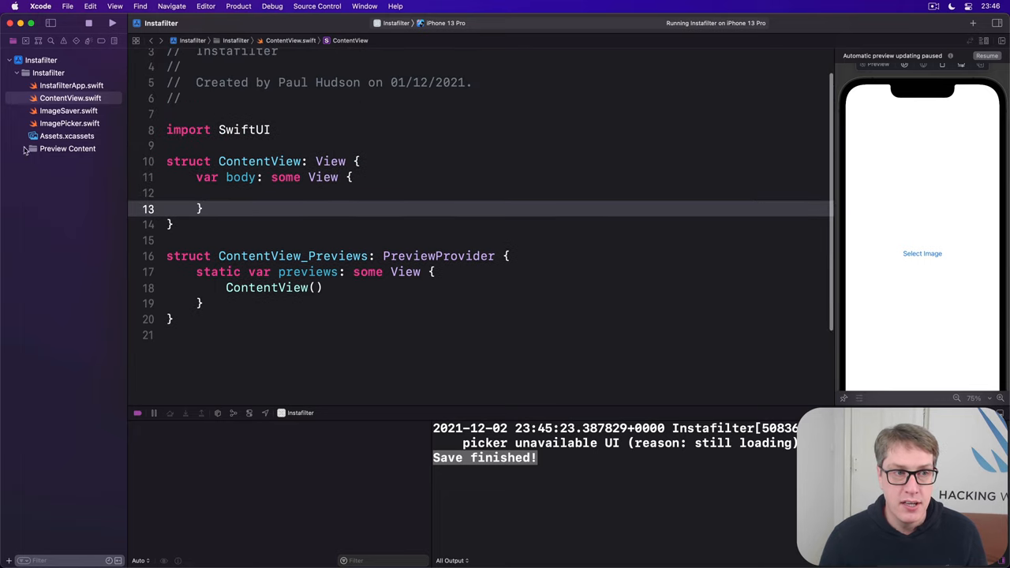
pyautogui.click(68, 110)
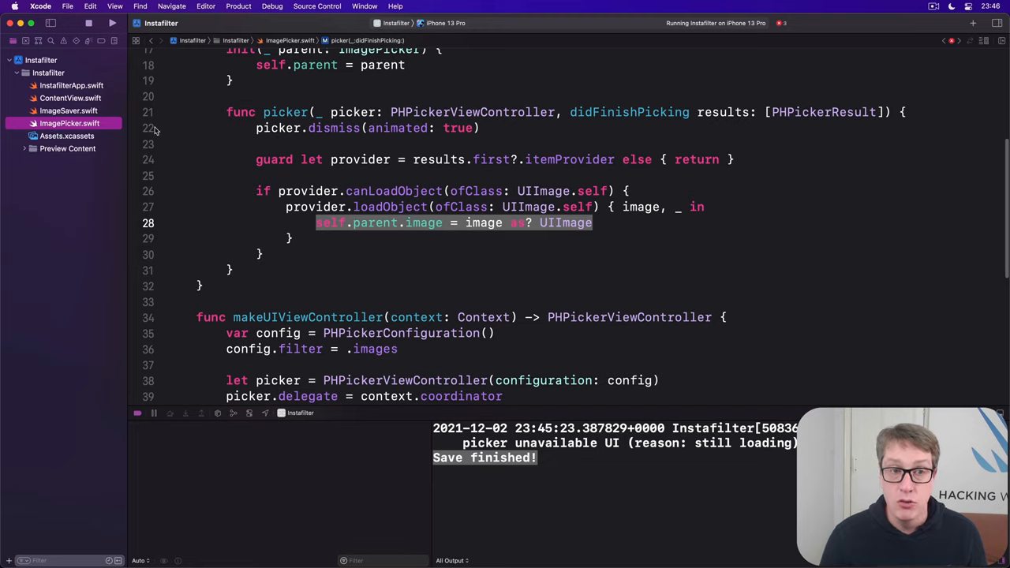
pyautogui.scroll(3)
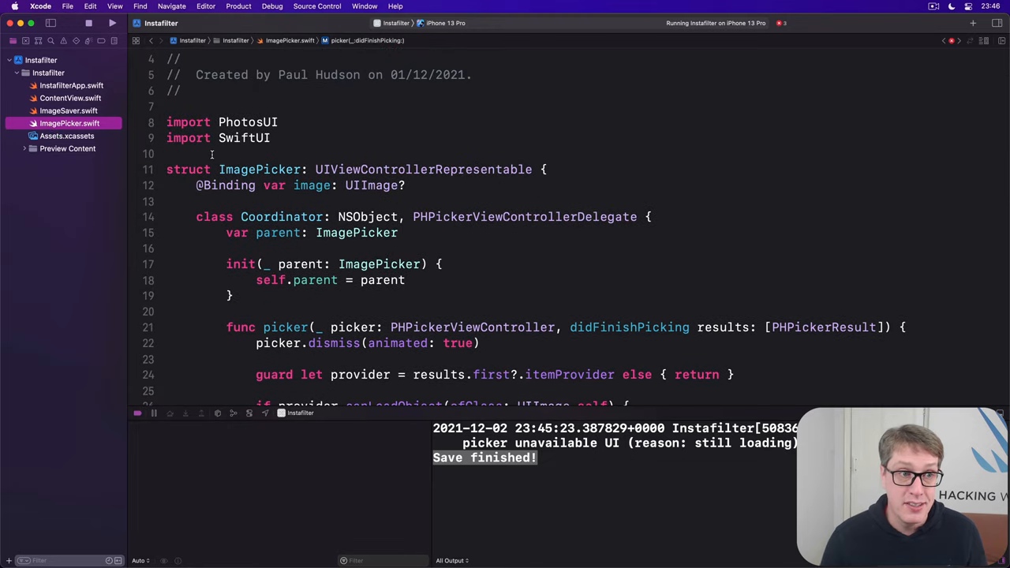
pyautogui.click(70, 98)
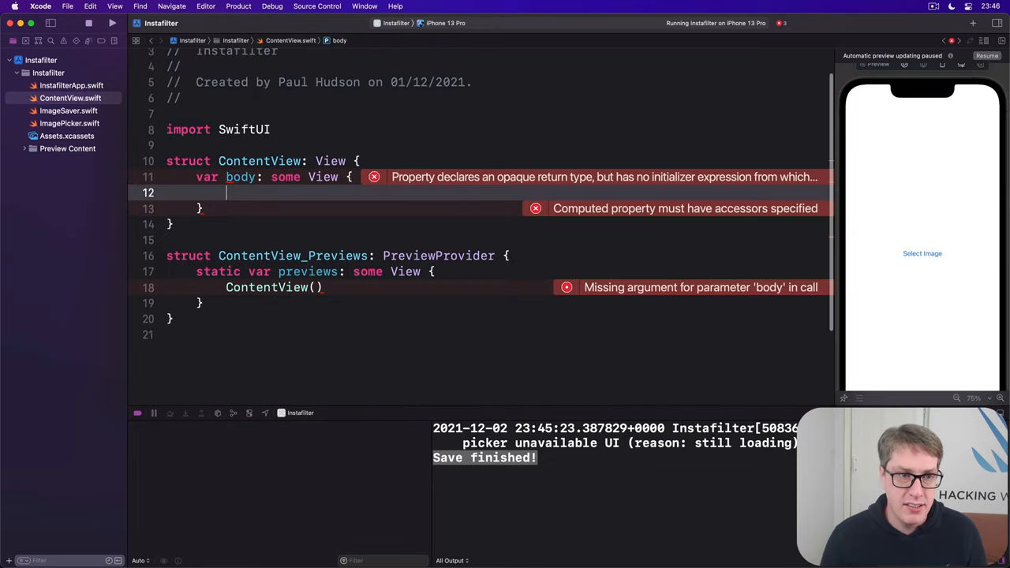
pyautogui.write('Text("Helo")')
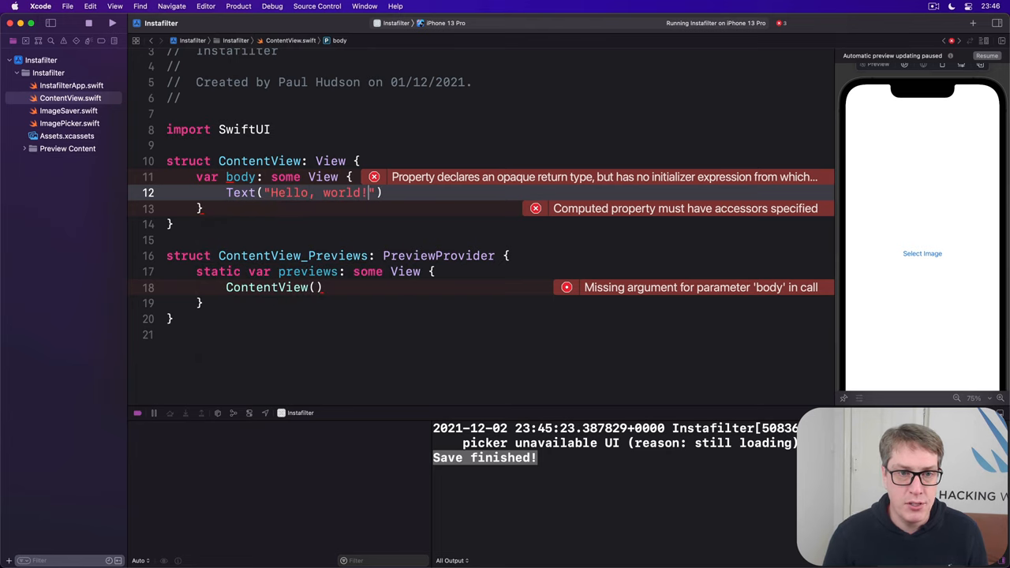
pyautogui.write('.padding()')
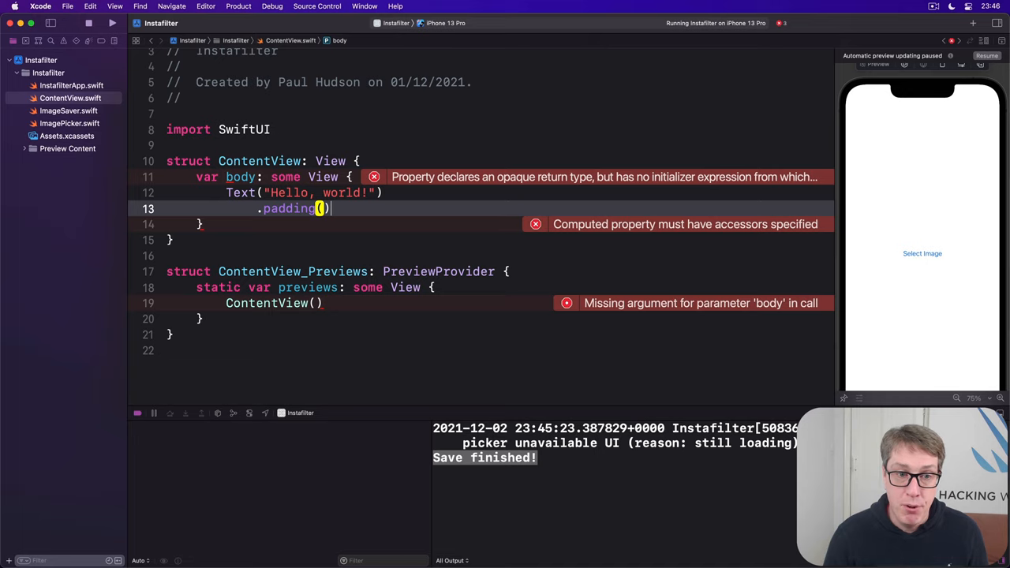